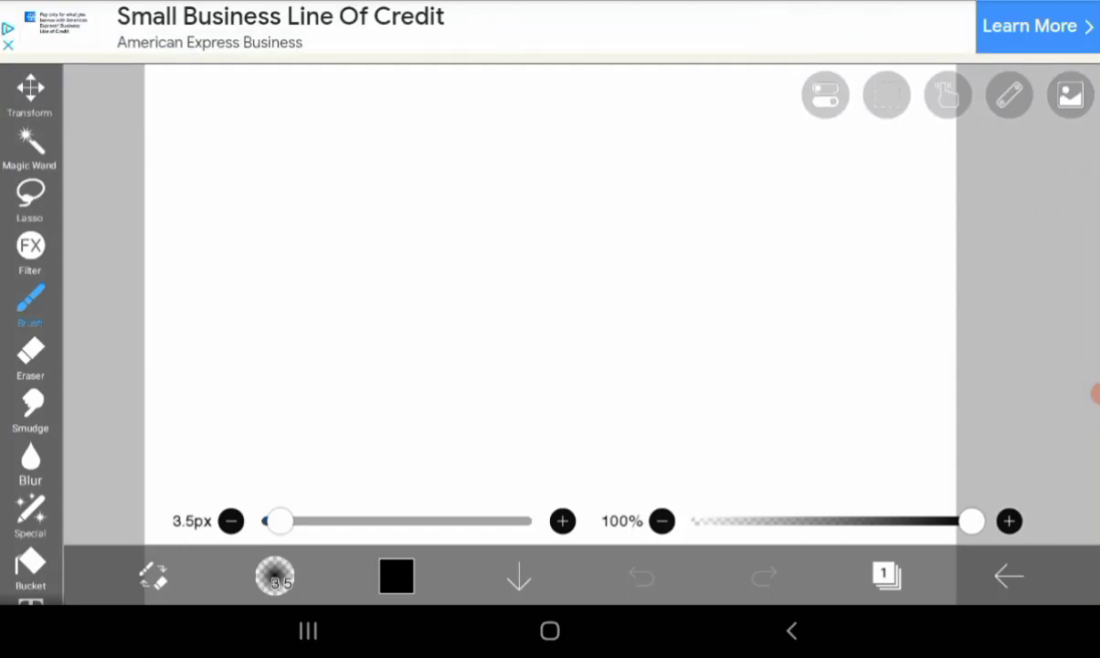
- Sketch the figure's legs and feet with the 3.5px brush
{"action": "left_click", "coordinate": [884, 95]}
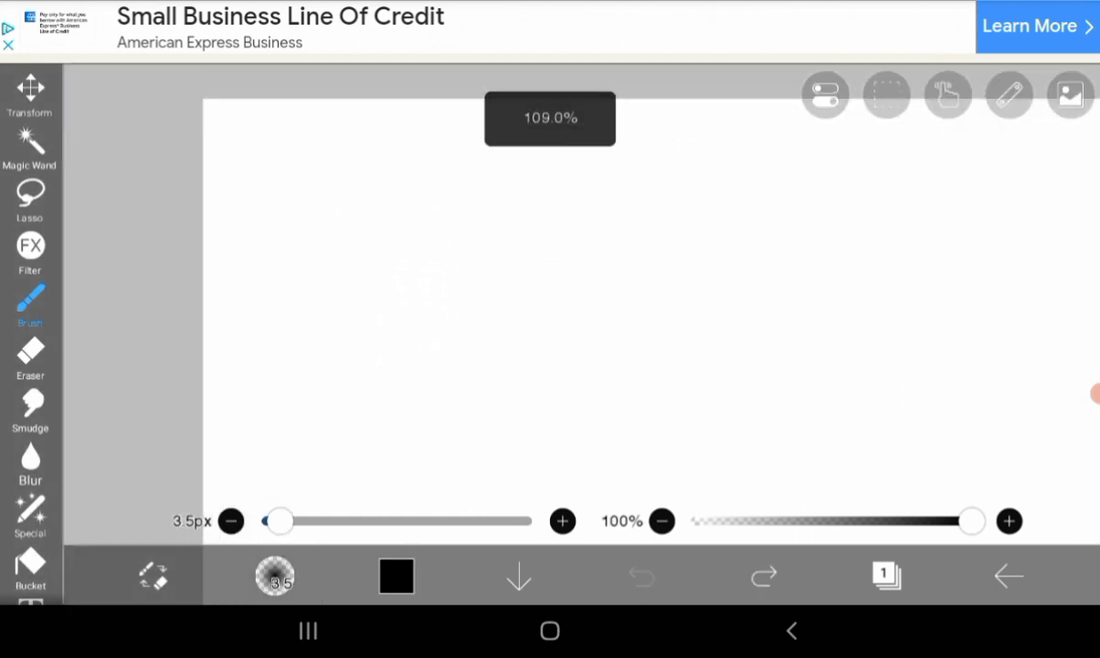
{"action": "left_click_drag", "start_coordinate": [490, 241], "coordinate": [539, 429]}
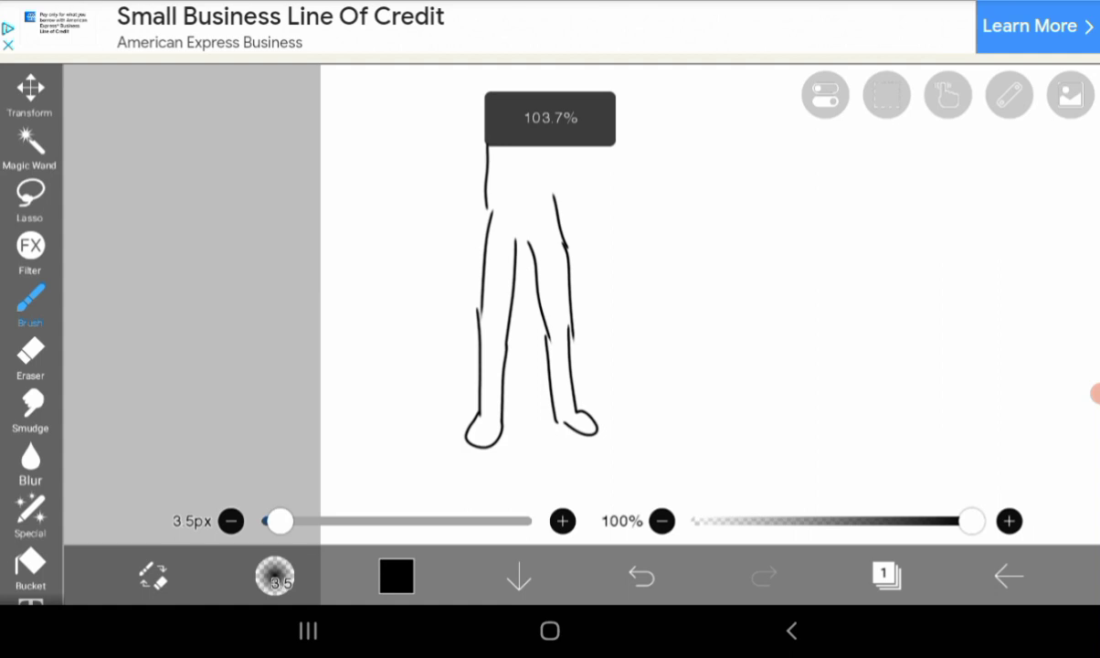
{"action": "left_click", "coordinate": [30, 91]}
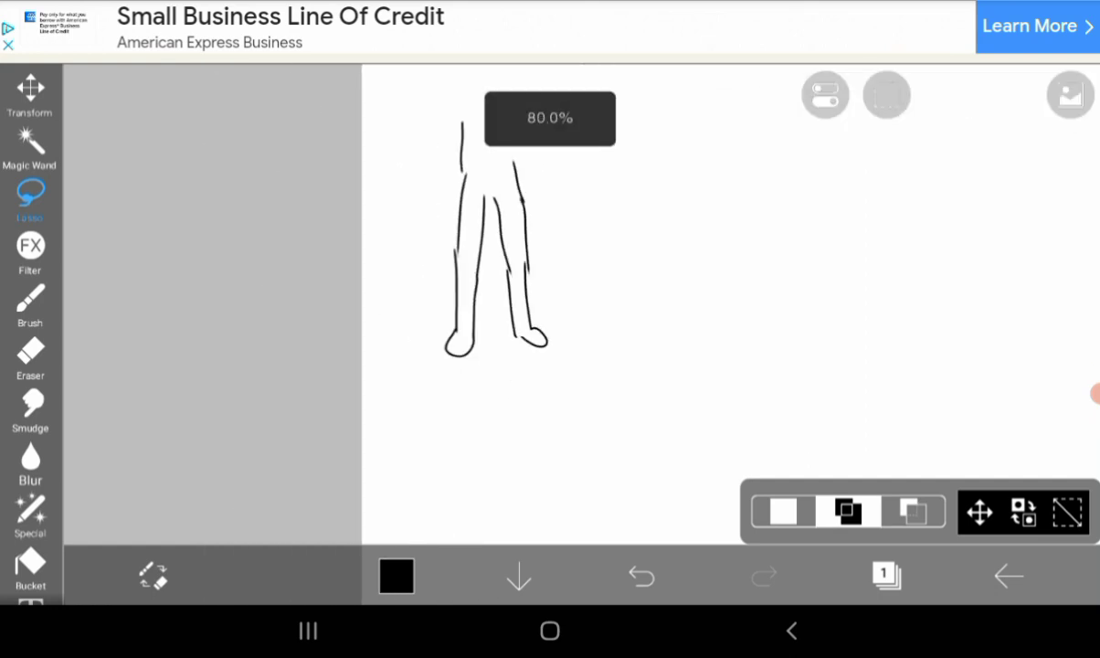
{"action": "left_click", "coordinate": [30, 92]}
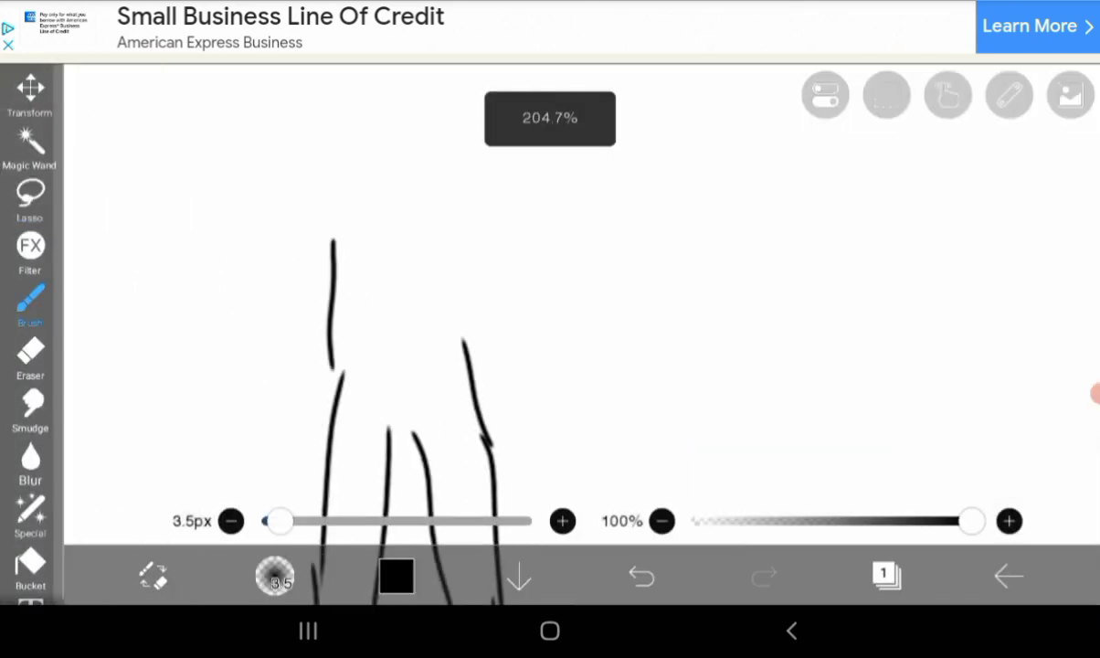
{"action": "left_click", "coordinate": [639, 575]}
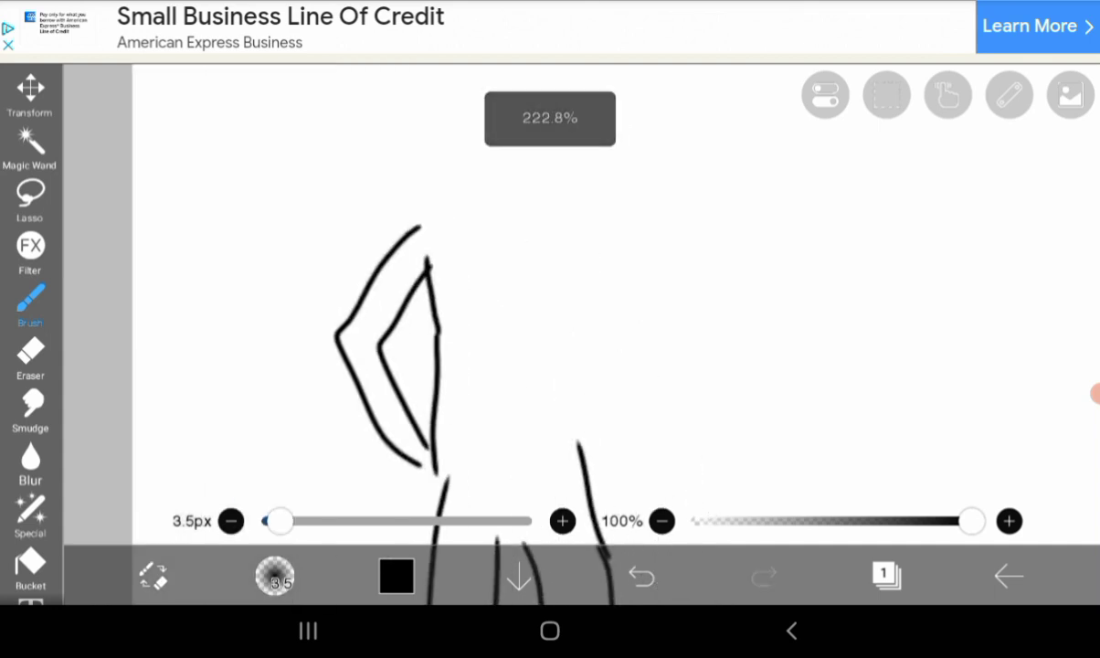
- Outline the left arm bent at the hip above the legs
{"action": "left_click", "coordinate": [639, 578]}
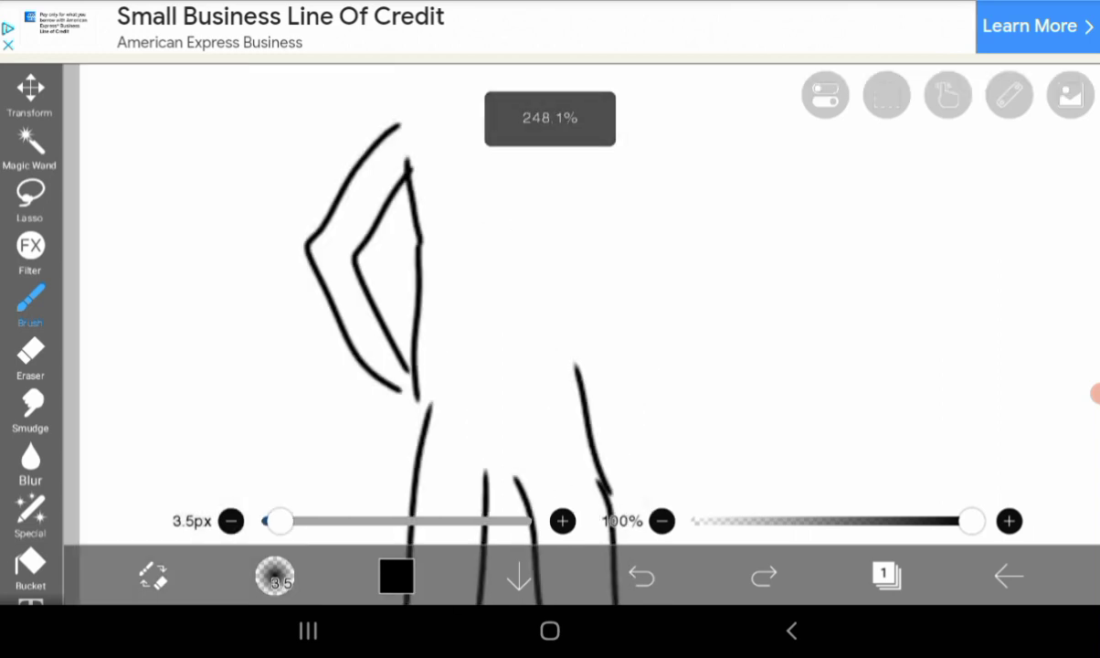
{"action": "left_click", "coordinate": [639, 575]}
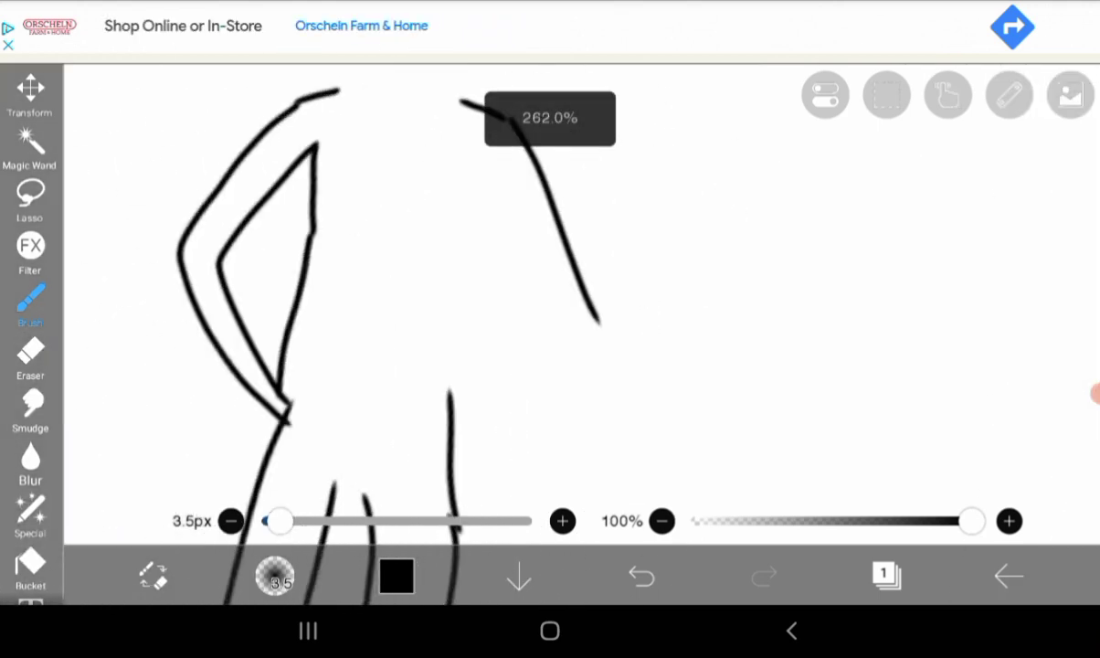
- Erase part of the shoulder line, undo the stray stroke, and redraw the shoulder with the brush
{"action": "left_click", "coordinate": [29, 356]}
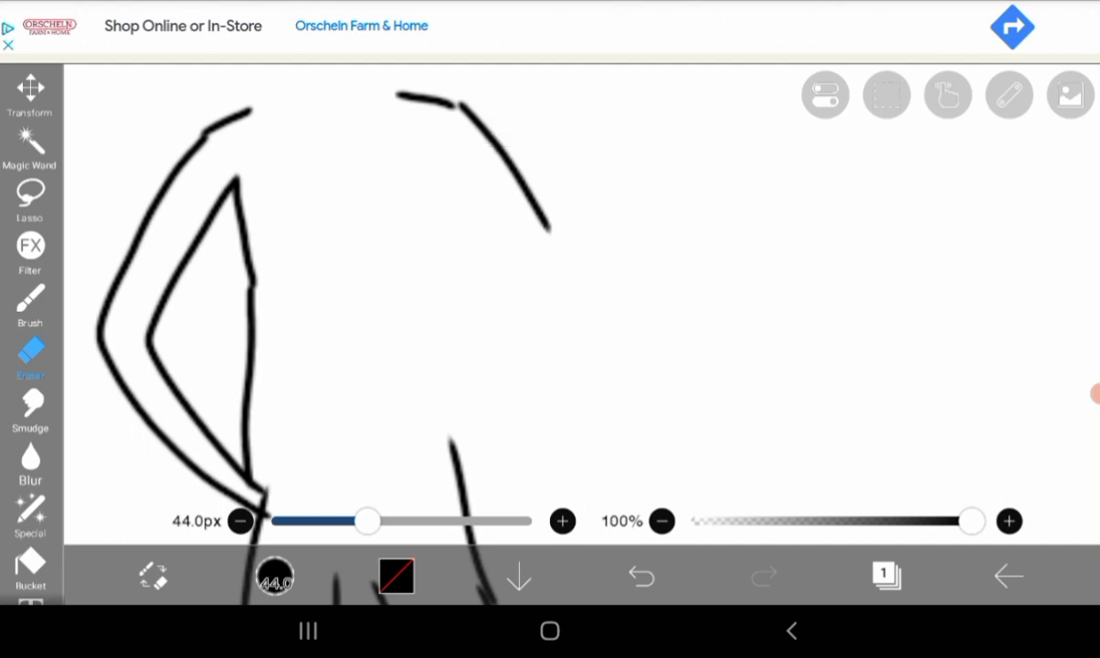
{"action": "left_click", "coordinate": [641, 575]}
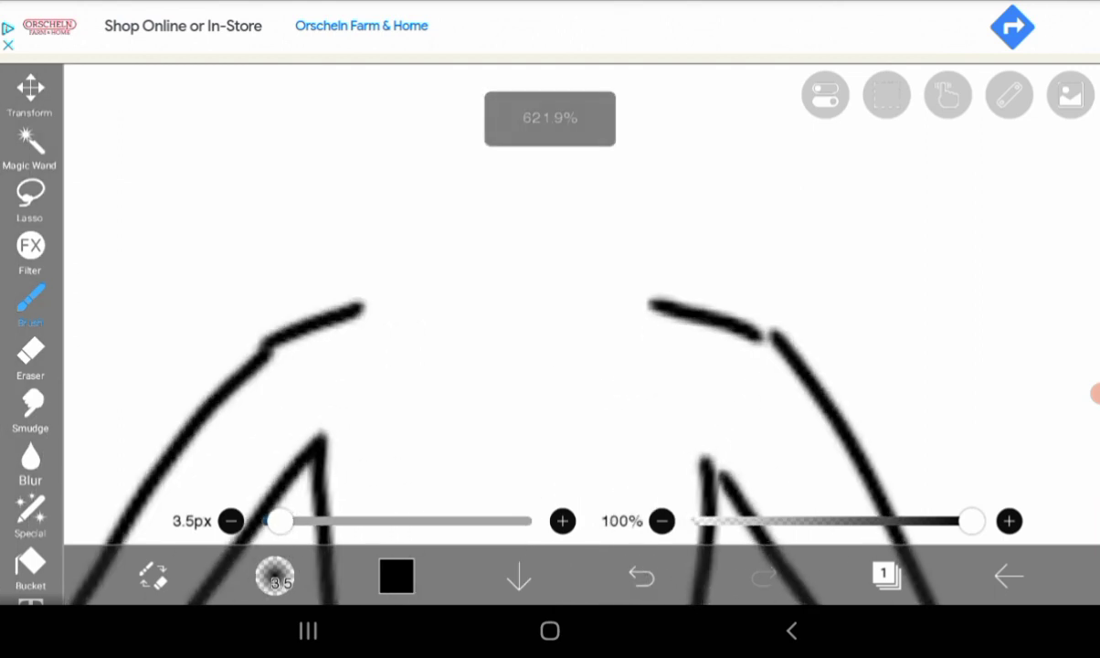
{"action": "left_click", "coordinate": [639, 576]}
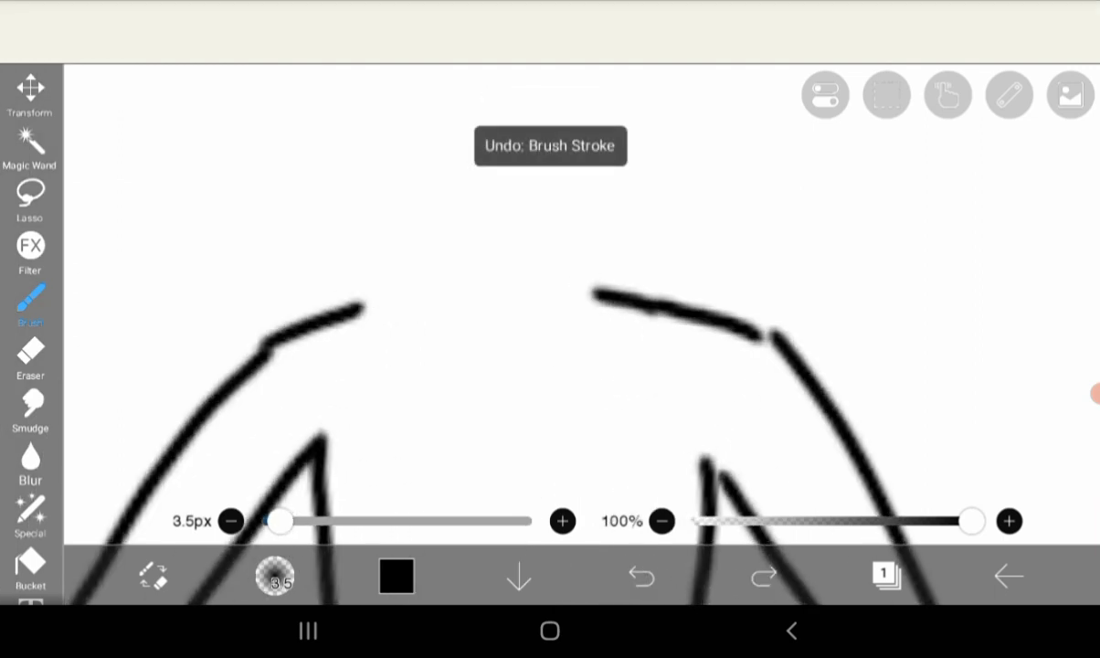
{"action": "left_click", "coordinate": [1069, 95]}
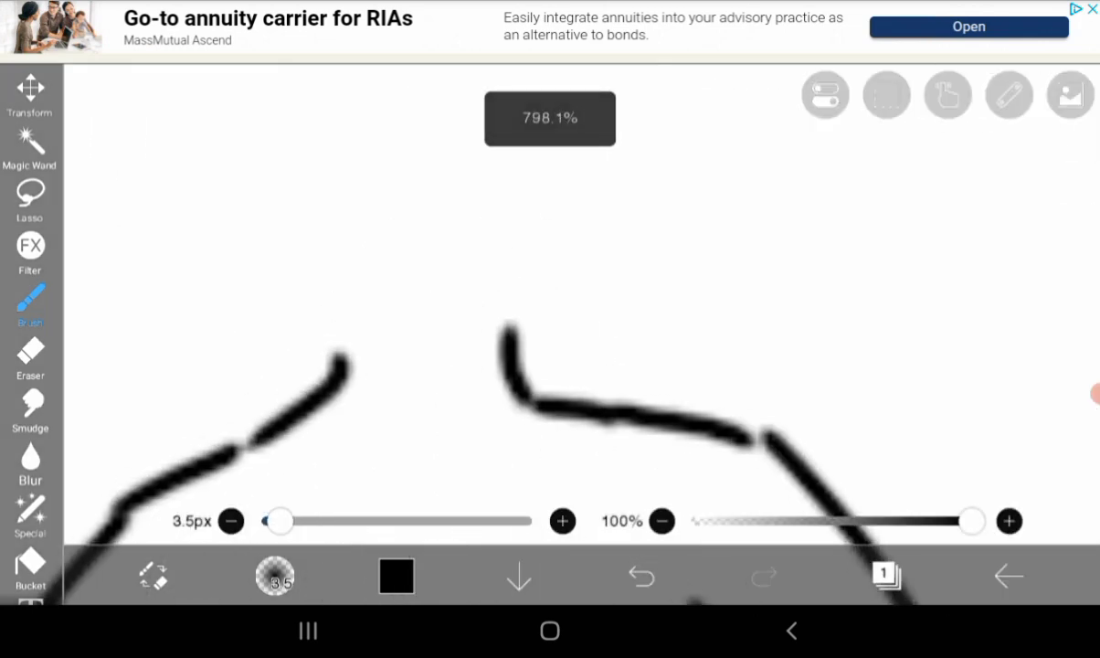
- Draw the neck and round head, then trace the spiky hair shape above it
{"action": "left_click", "coordinate": [640, 575]}
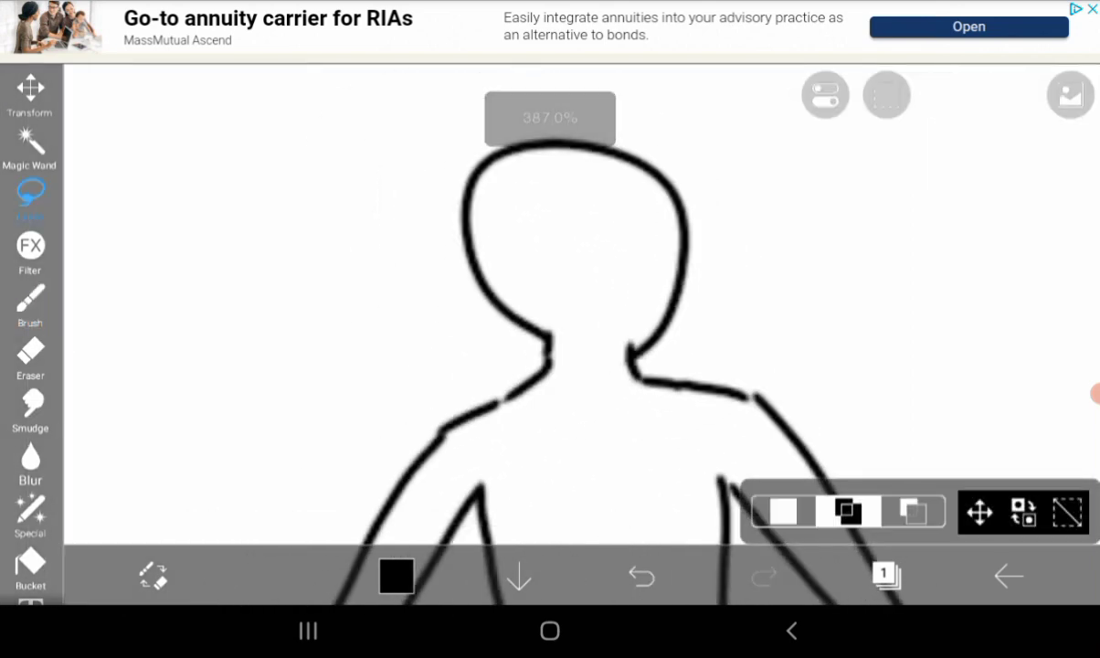
{"action": "left_click", "coordinate": [639, 577]}
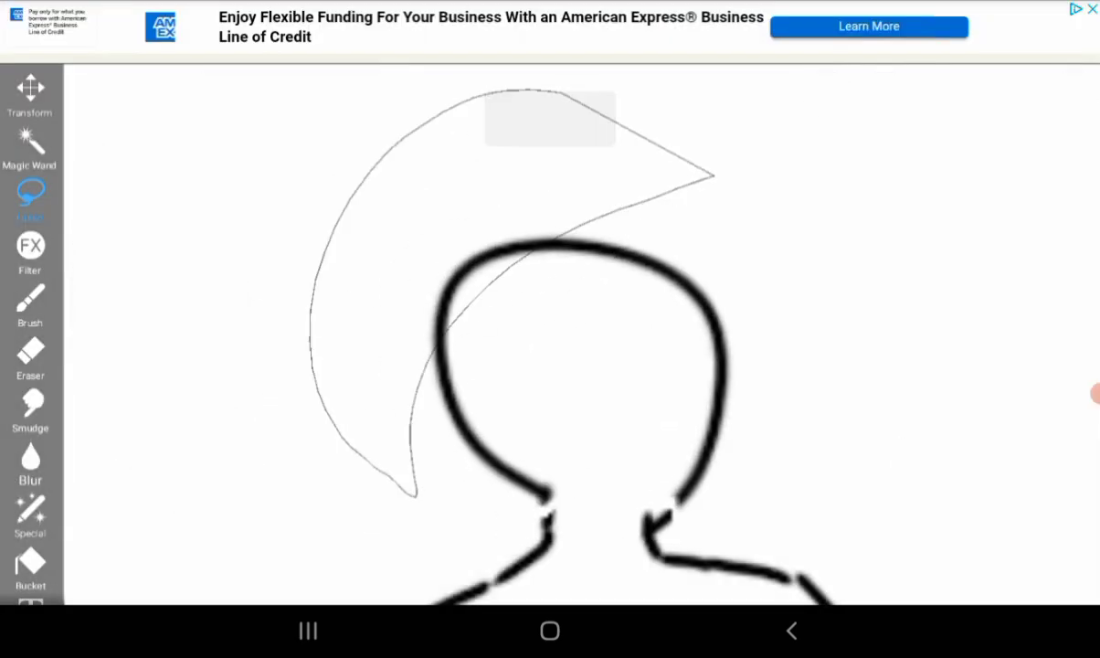
- Add a new layer for clean inking over the faded rough sketch
{"action": "left_click", "coordinate": [29, 87]}
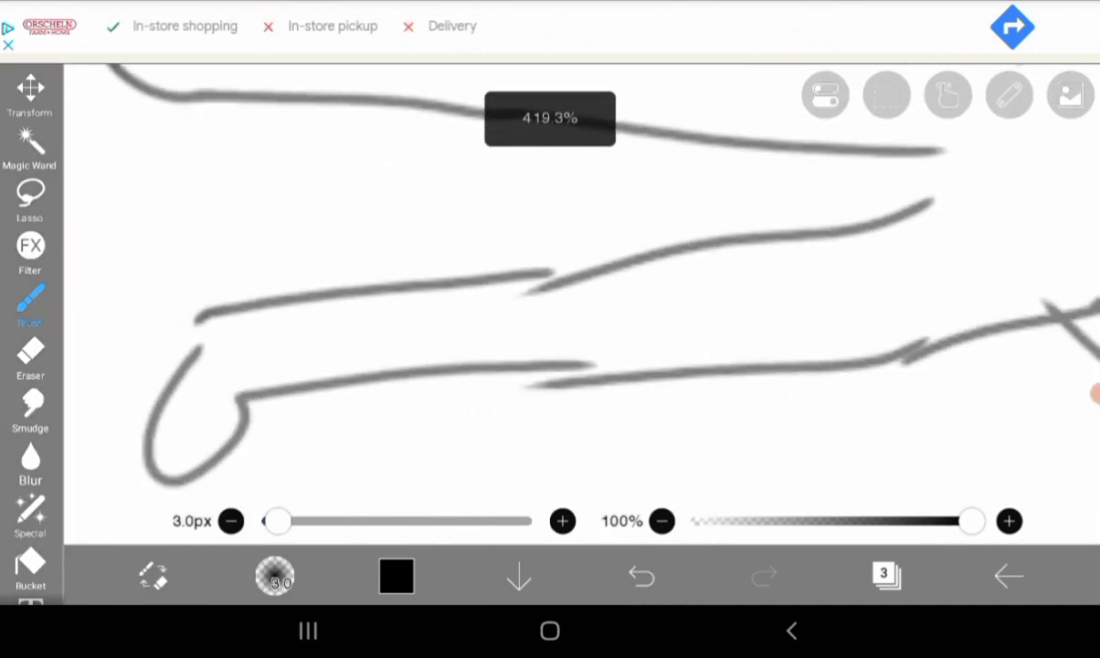
- Ink clean 3.0px black lines along the sketched arm down toward the hand
{"action": "left_click", "coordinate": [639, 576]}
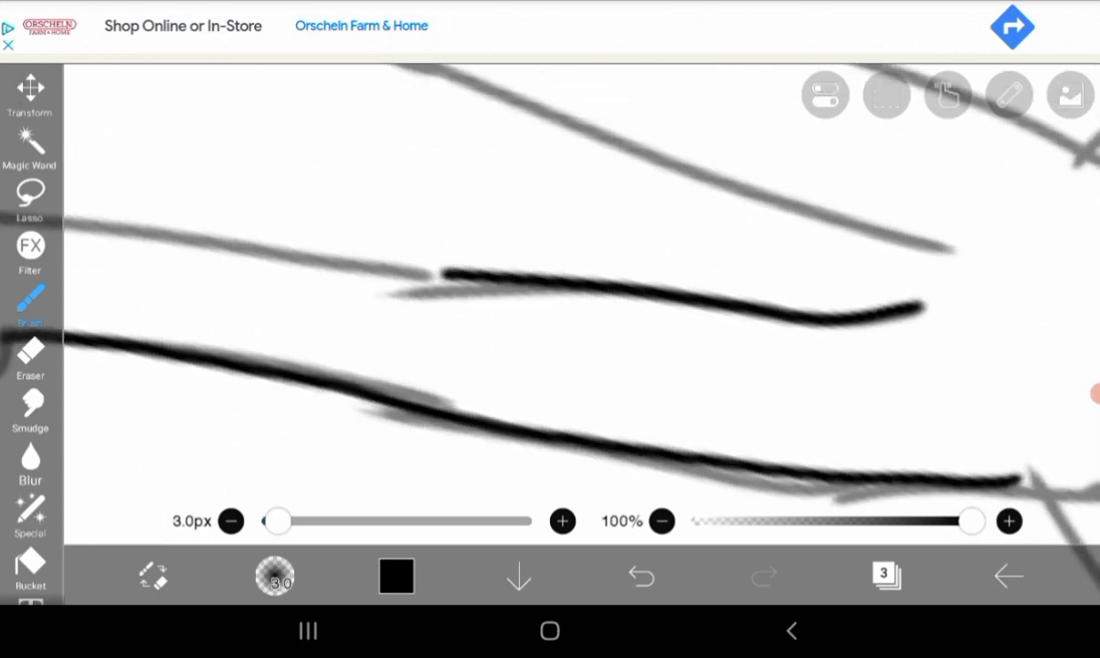
{"action": "left_click", "coordinate": [640, 576]}
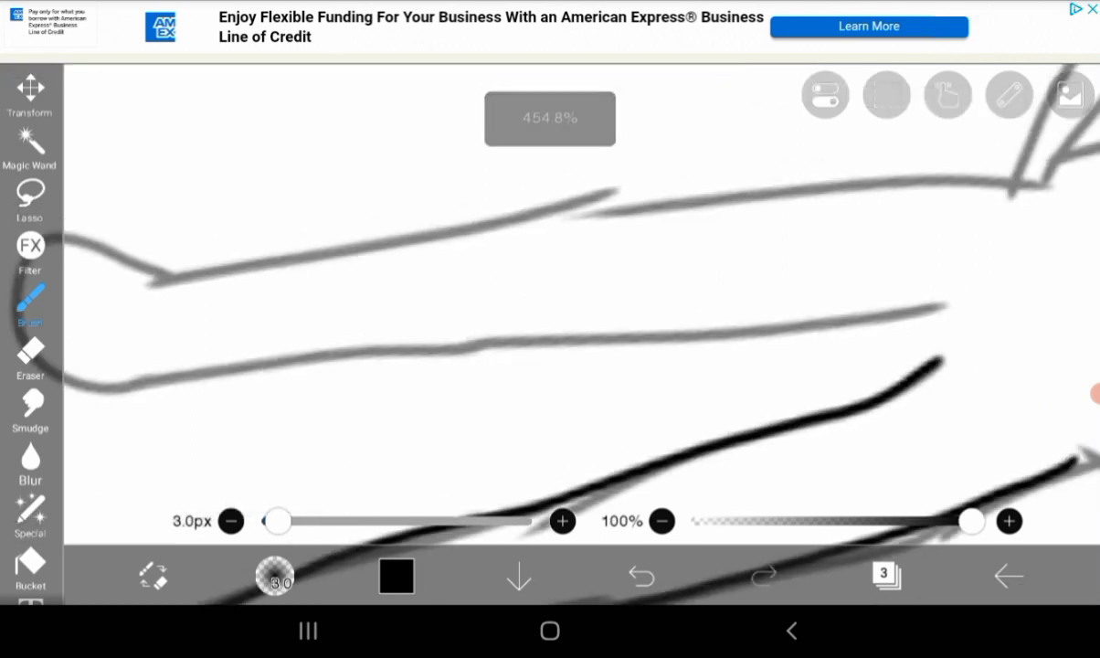
{"action": "left_click_drag", "start_coordinate": [124, 378], "coordinate": [954, 314]}
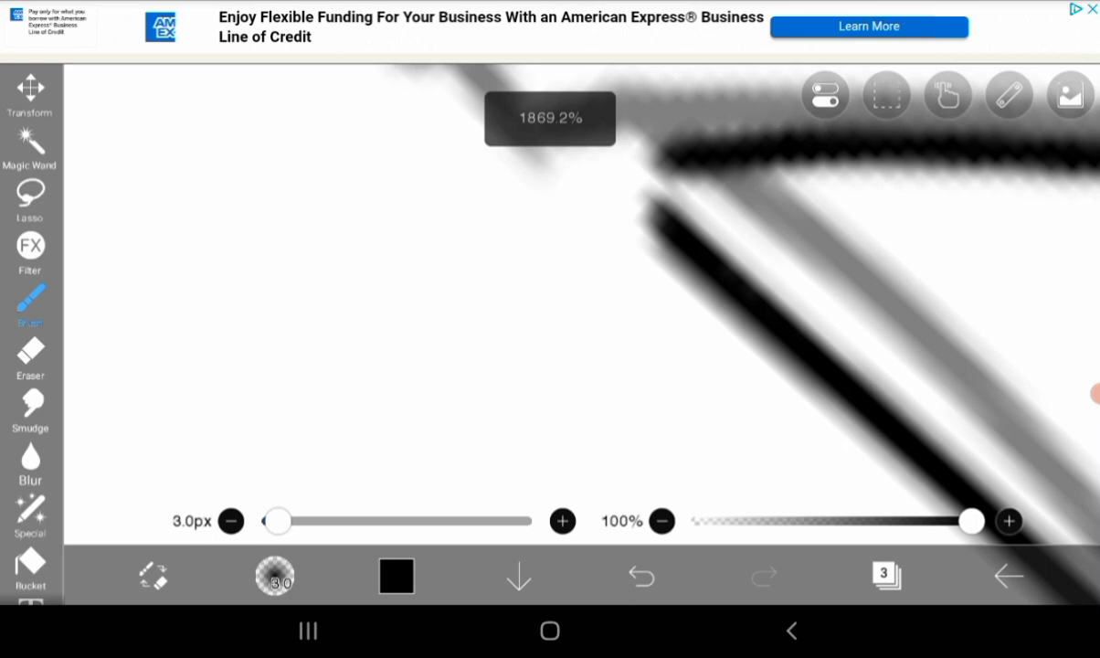
{"action": "left_click", "coordinate": [639, 575]}
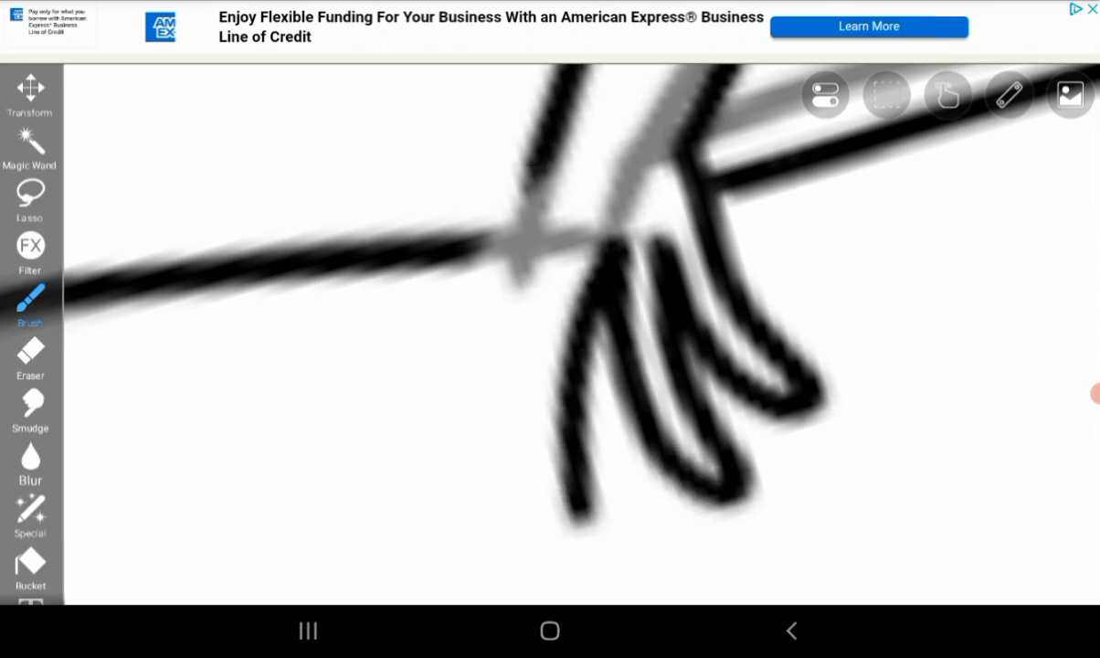
- Undo a bad stroke and ink the fingers of the hand at the hip
{"action": "key", "text": "ctrl+z"}
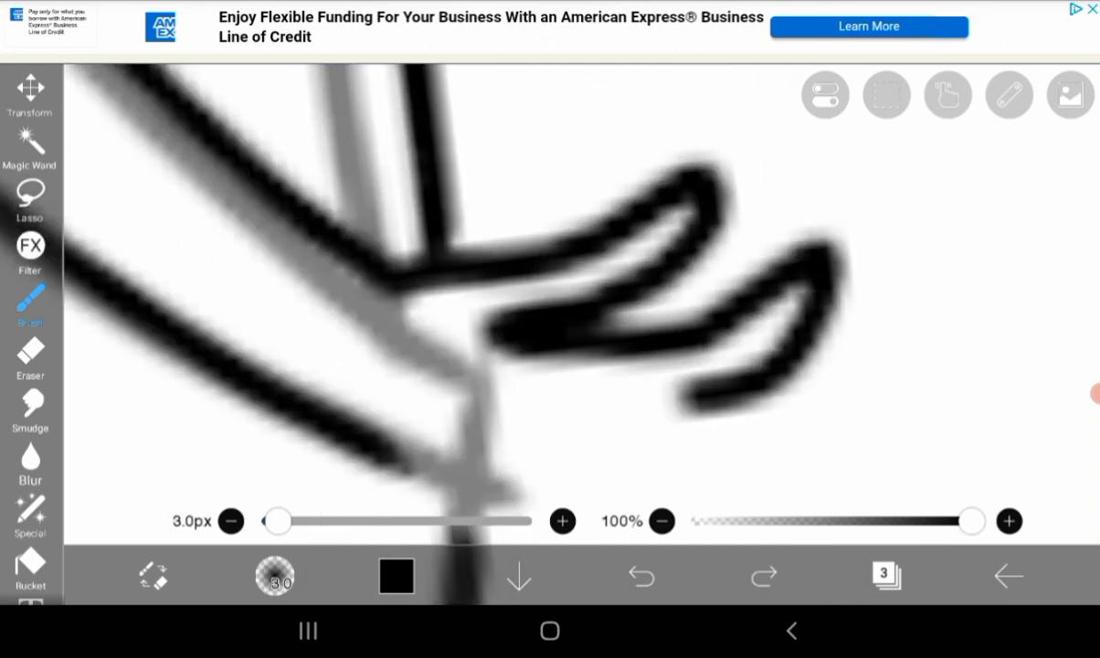
{"action": "left_click", "coordinate": [639, 575]}
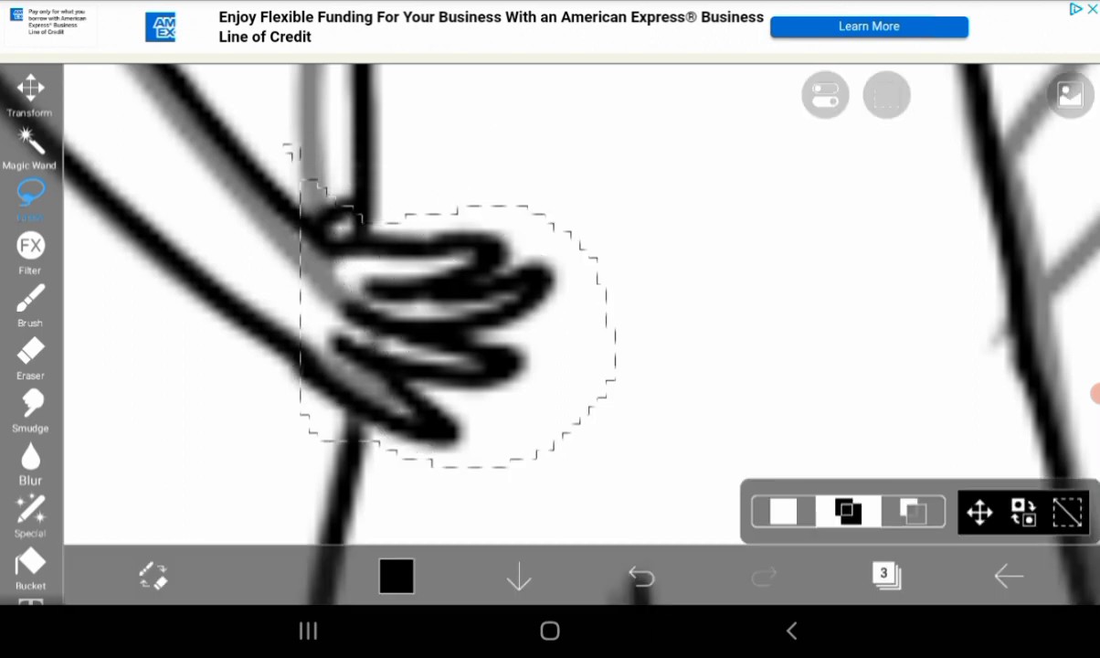
- Reshape the hand with Mesh Form, then rotate and move it onto the hip and confirm
{"action": "left_click", "coordinate": [30, 95]}
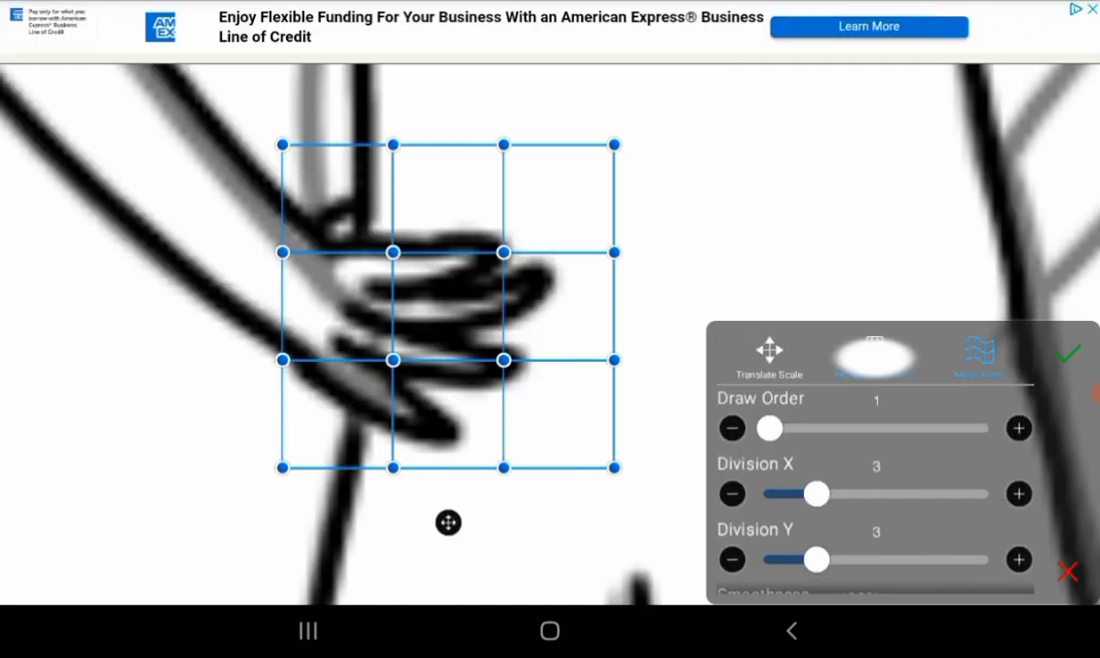
{"action": "left_click", "coordinate": [873, 354]}
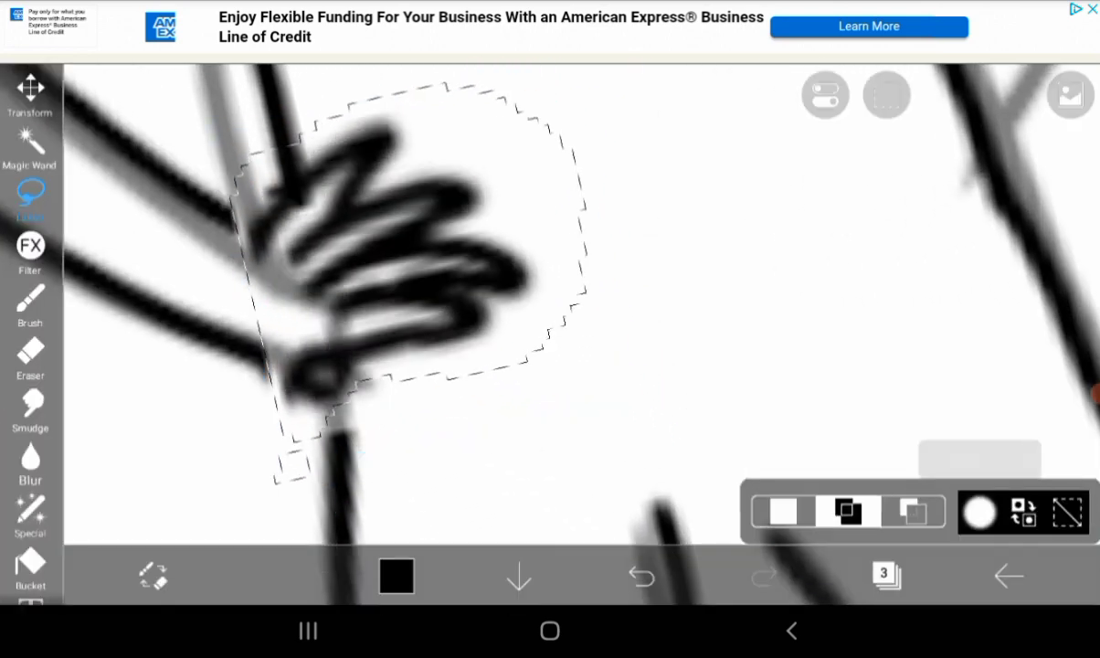
{"action": "left_click", "coordinate": [29, 88]}
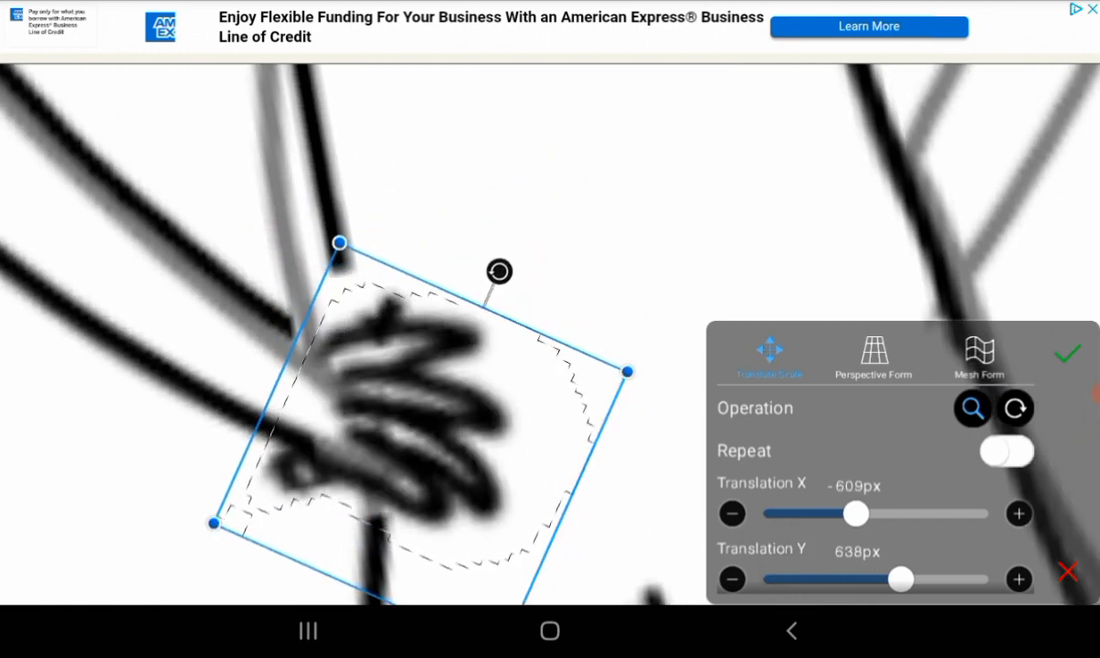
{"action": "left_click", "coordinate": [1067, 353]}
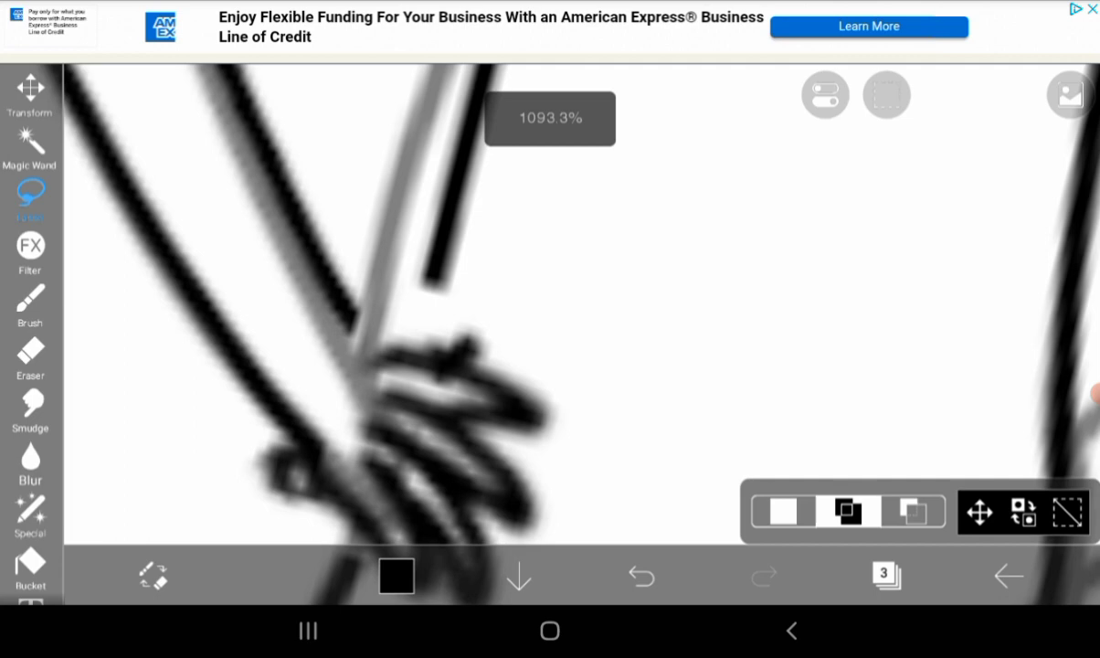
- Ink the hair spikes over the sketch and erase stray hair lines
{"action": "left_click", "coordinate": [29, 362]}
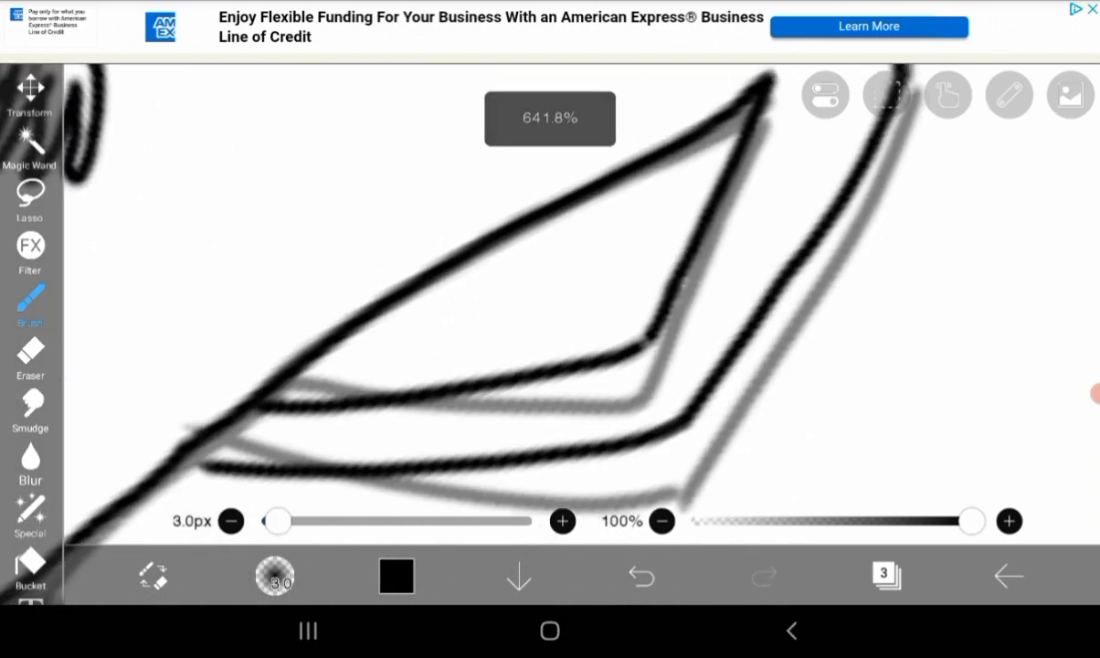
{"action": "left_click", "coordinate": [29, 356]}
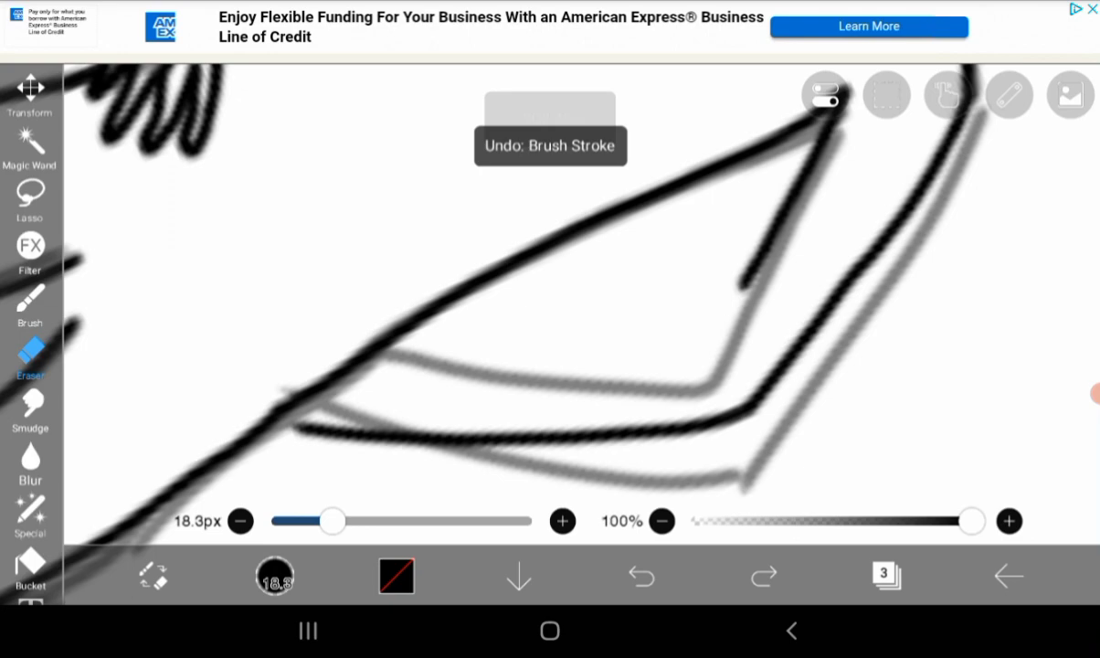
{"action": "left_click", "coordinate": [640, 576]}
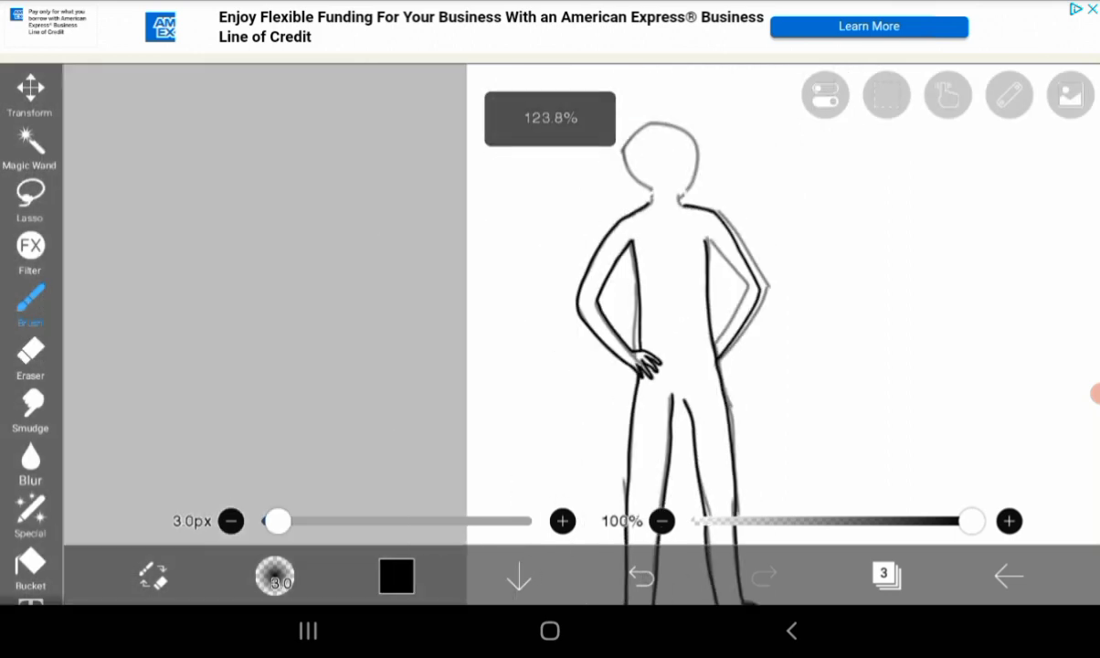
- Touch up the hands, then erase overlapping sketch lines near them with the 18.3px eraser
{"action": "left_click", "coordinate": [642, 575]}
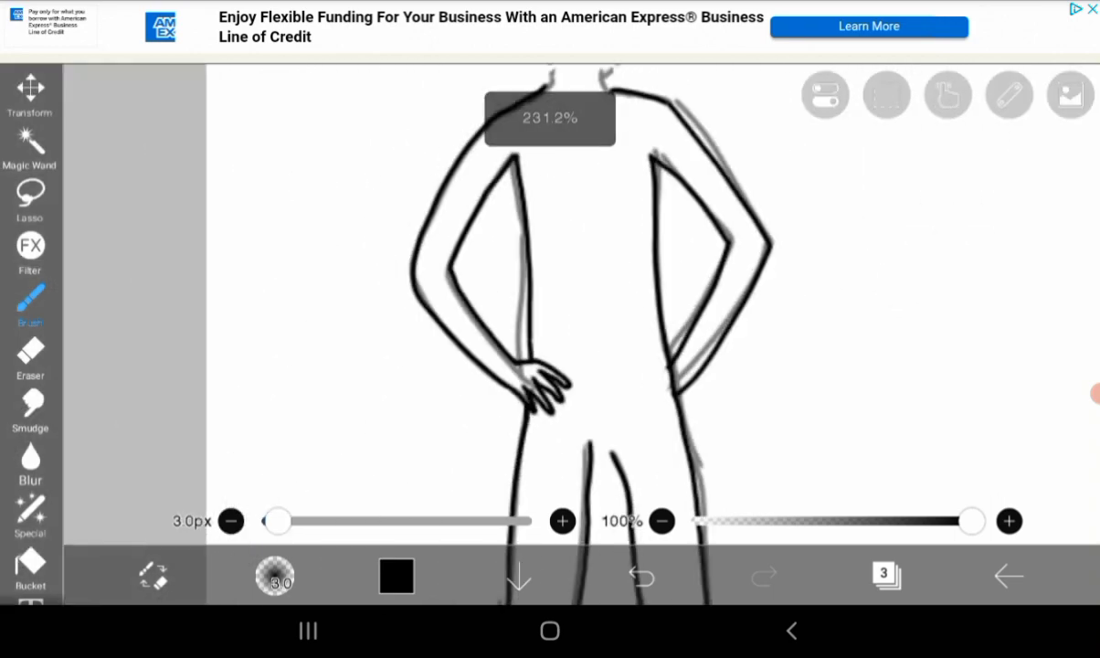
{"action": "left_click", "coordinate": [29, 301]}
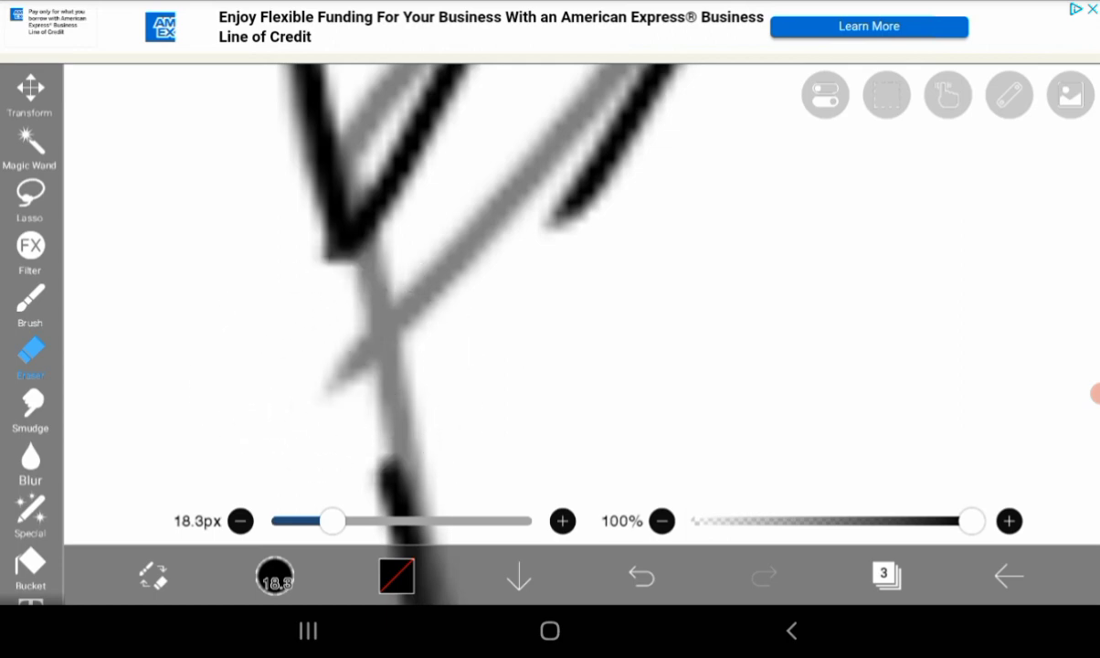
{"action": "left_click", "coordinate": [29, 307]}
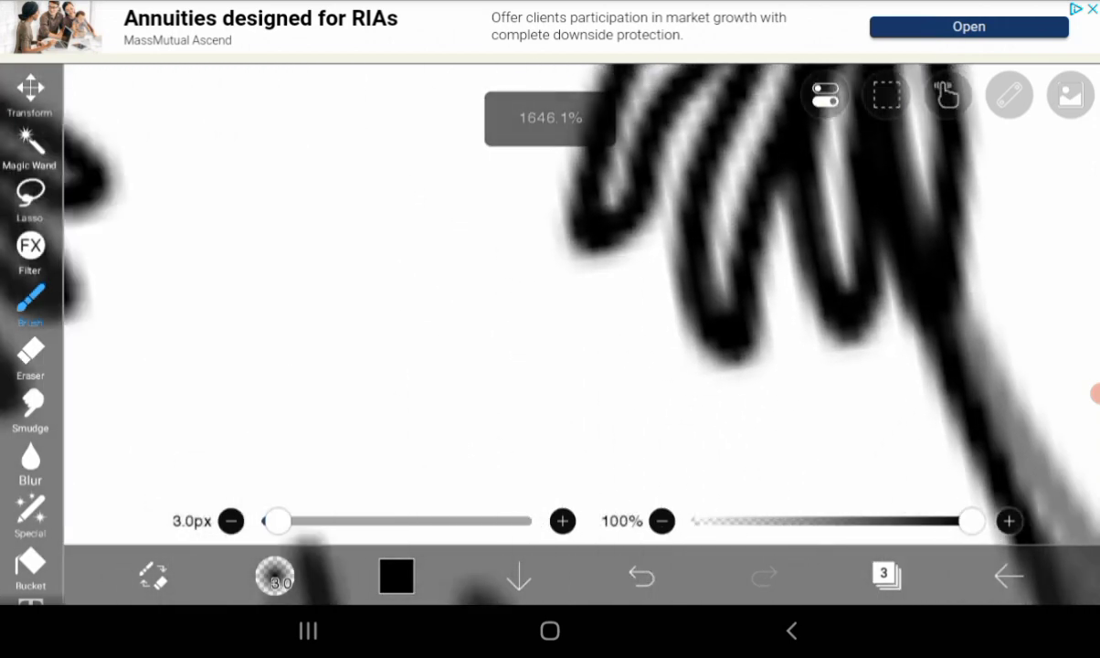
- Trace the arms and hip-resting hands with the 3px brush over the grey sketch
{"action": "left_click", "coordinate": [30, 356]}
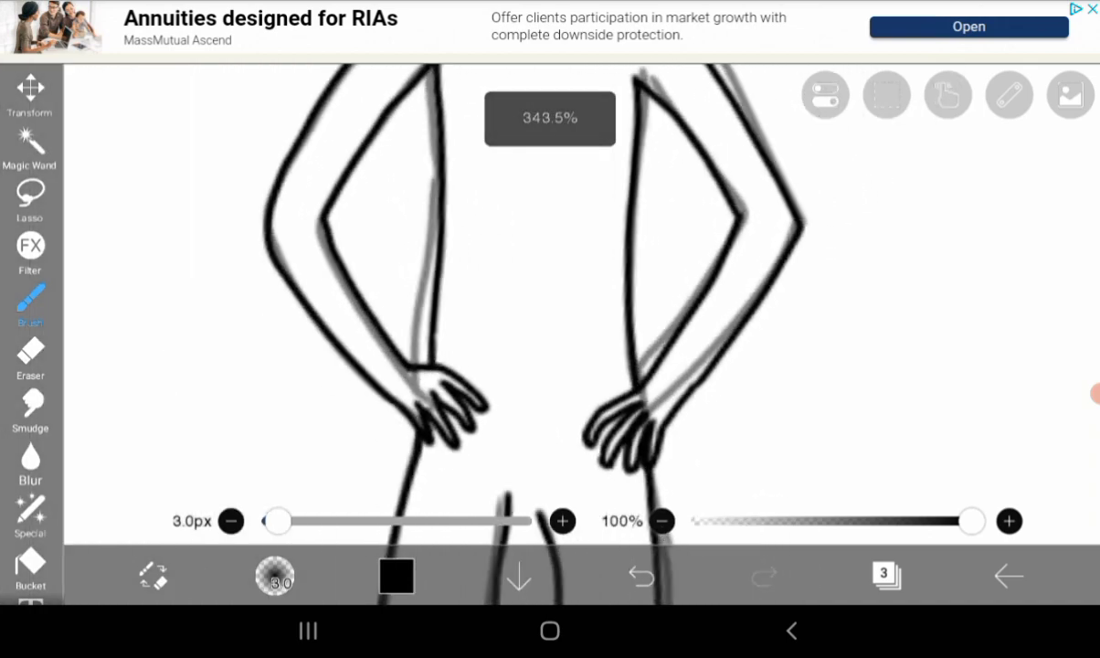
- Erase stray sketch marks, then ink one side of the rounded head outline in black
{"action": "left_click", "coordinate": [29, 356]}
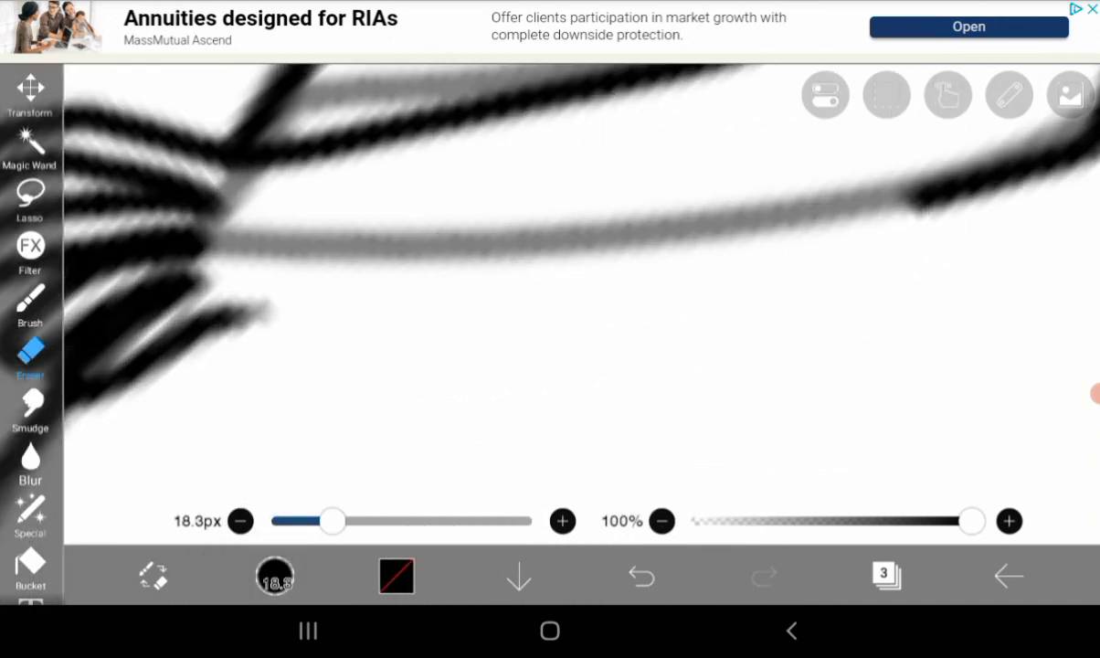
{"action": "left_click", "coordinate": [30, 307]}
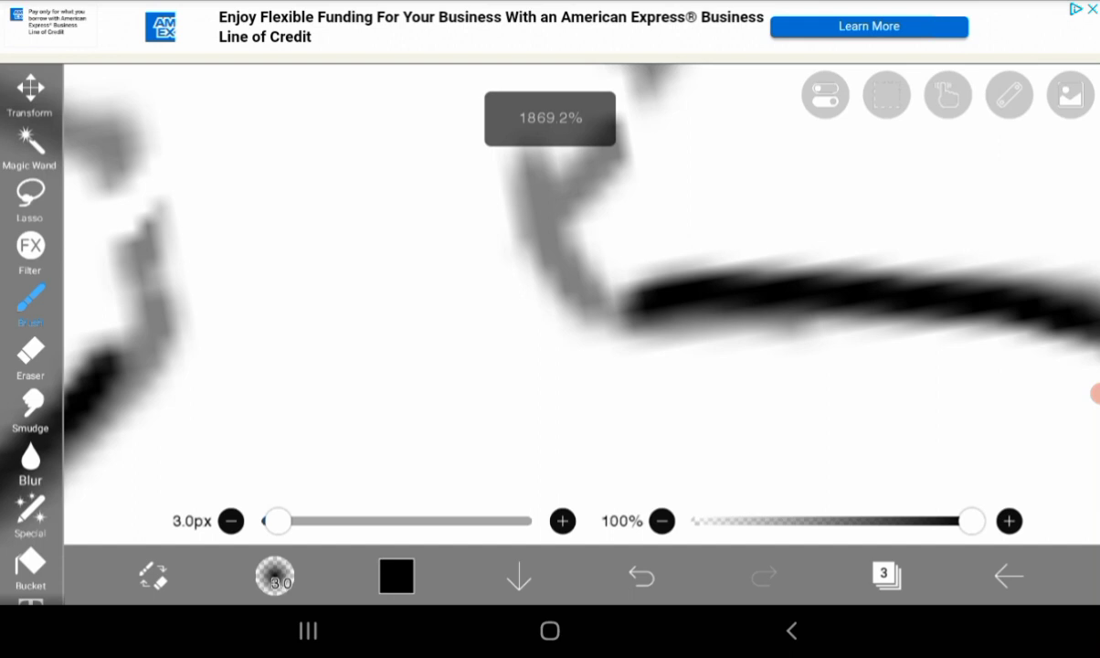
{"action": "left_click", "coordinate": [639, 575]}
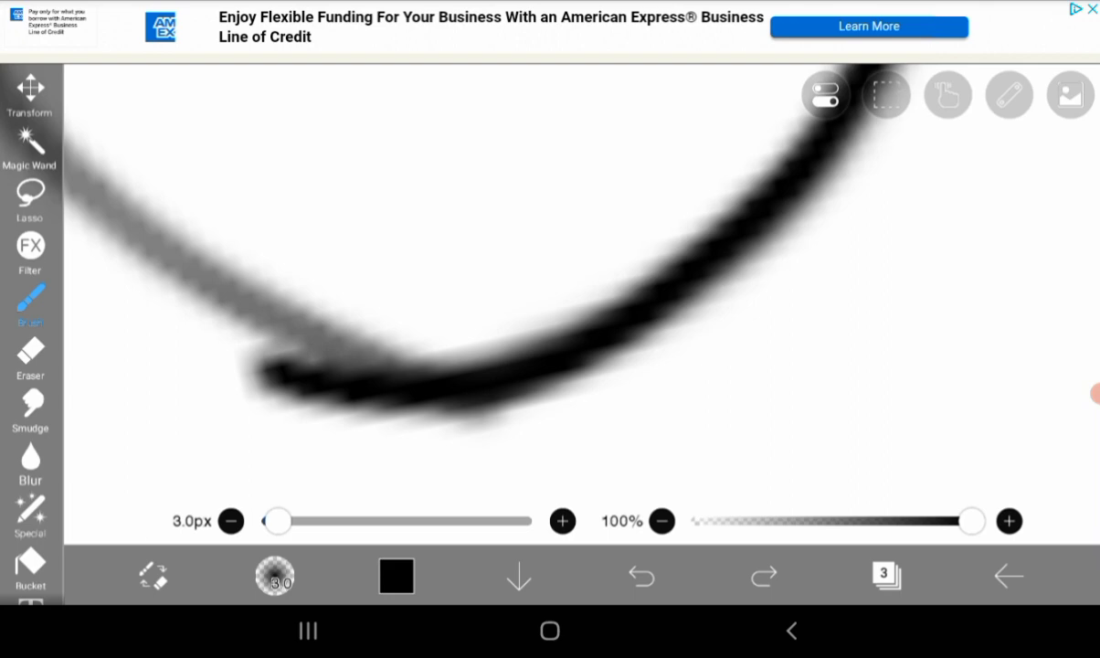
{"action": "left_click", "coordinate": [639, 575]}
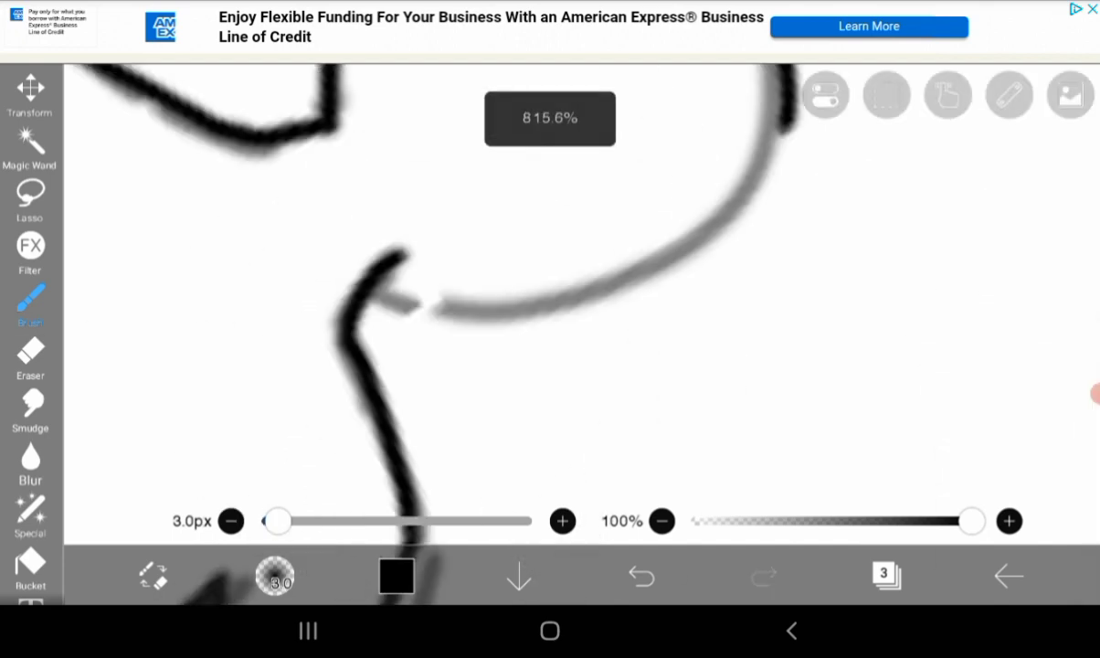
{"action": "left_click", "coordinate": [639, 575]}
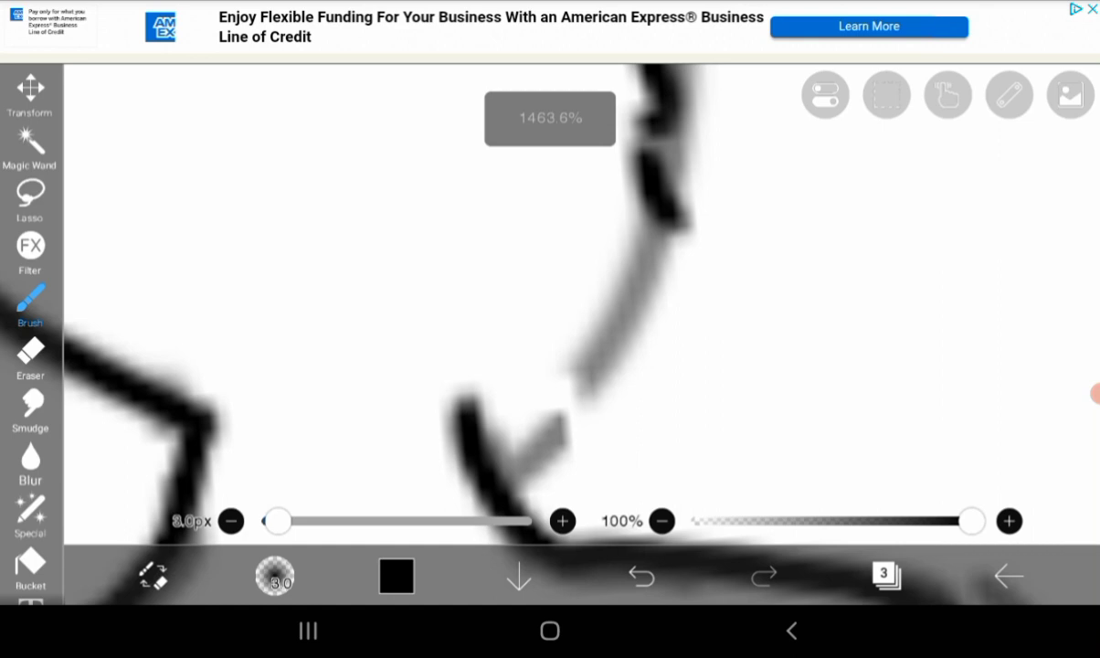
{"action": "left_click", "coordinate": [640, 576]}
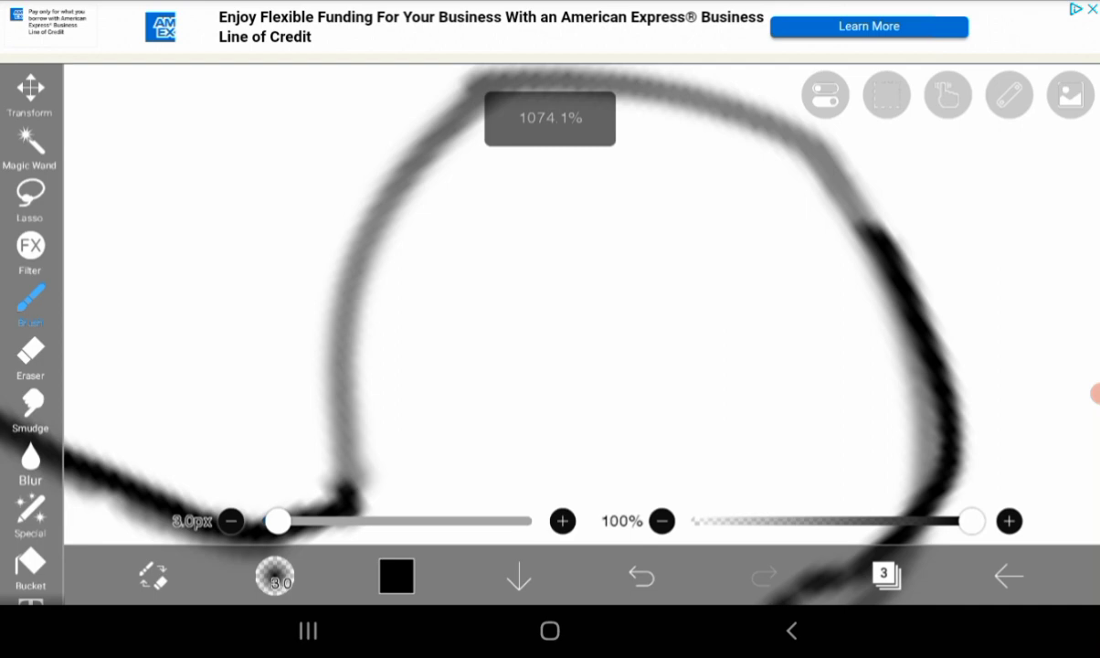
{"action": "left_click", "coordinate": [640, 576]}
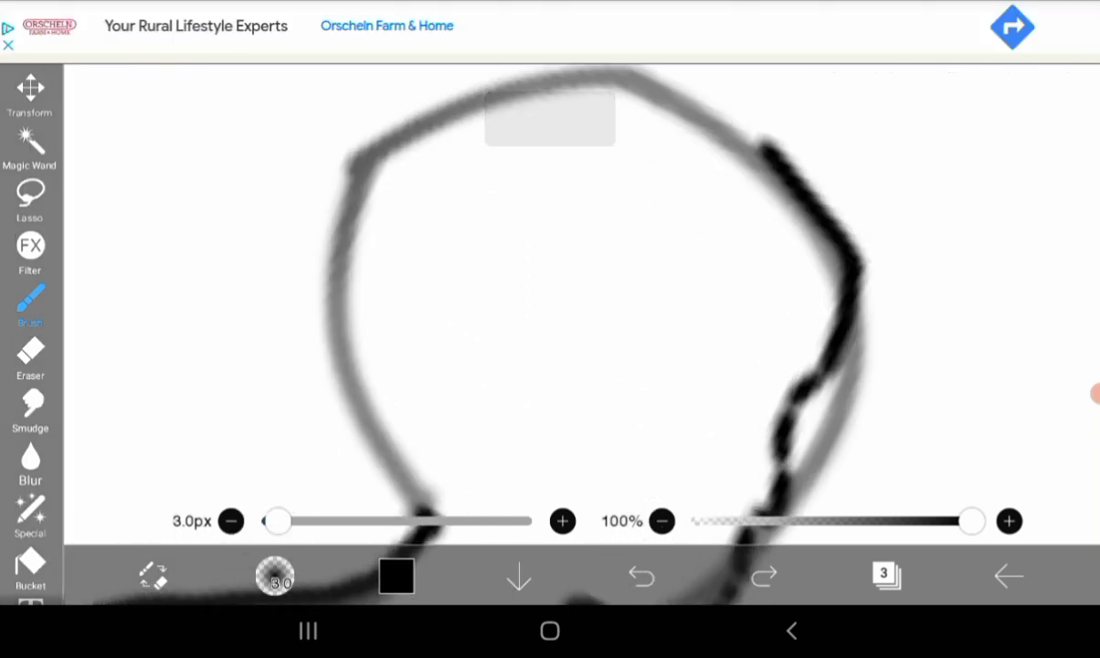
- Draw a freehand lasso selection around one arm so it can be repositioned
{"action": "left_click", "coordinate": [764, 575]}
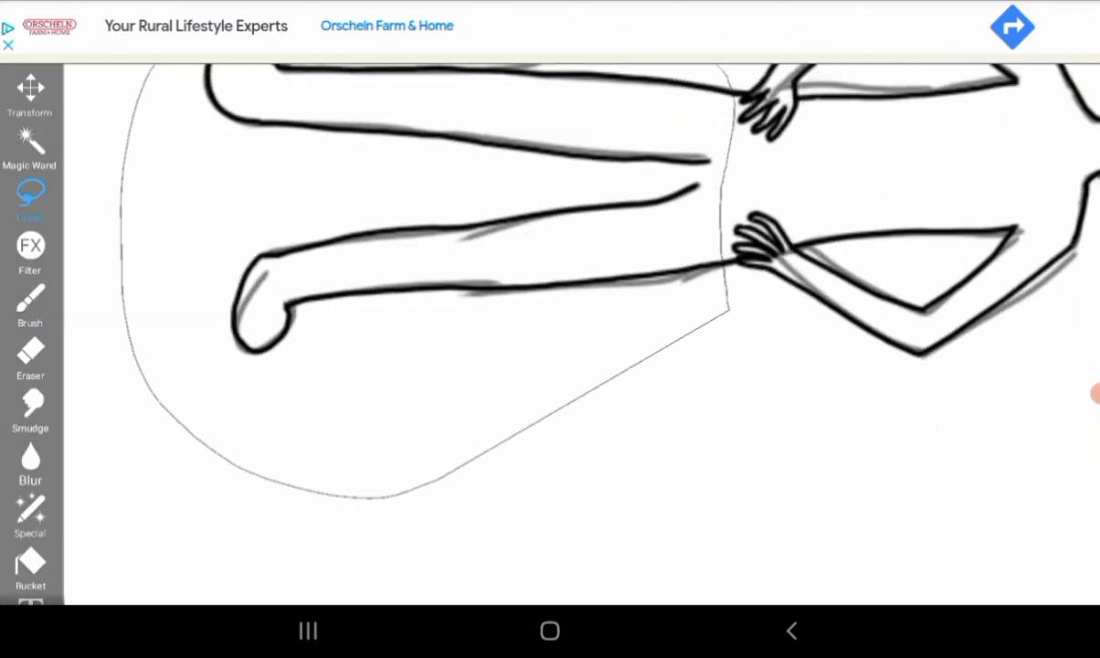
- Shift the selected arm about -55px X and -30px Y, confirm, and resume inking
{"action": "left_click", "coordinate": [29, 95]}
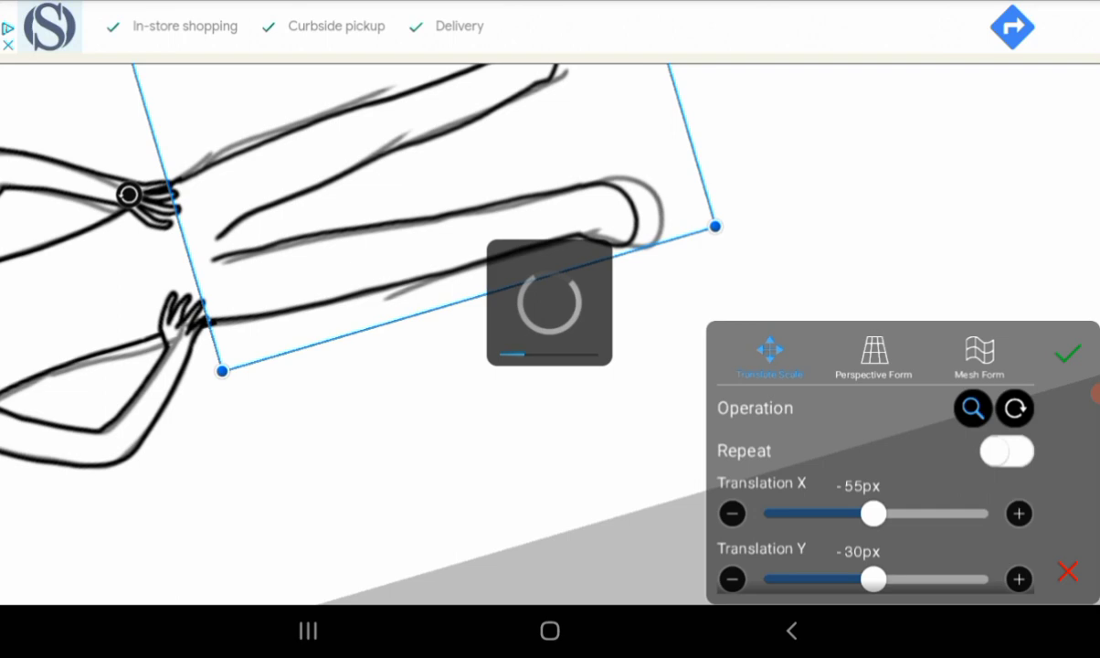
{"action": "left_click", "coordinate": [1067, 352]}
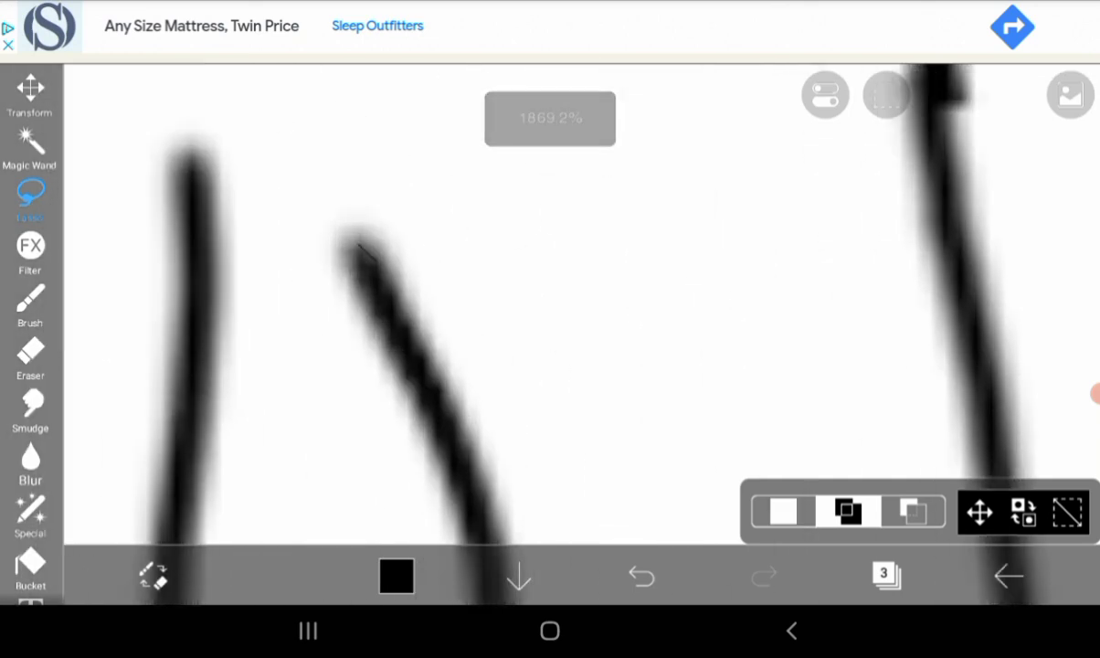
{"action": "left_click", "coordinate": [29, 307]}
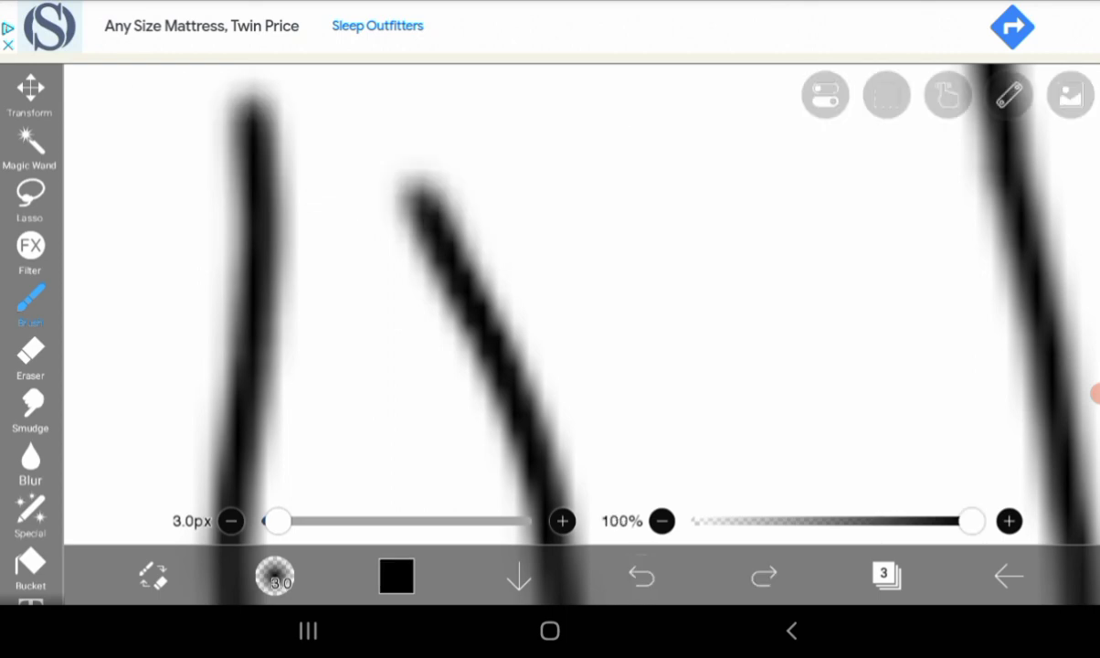
- Check the finished body, then trace the rounded head-and-jaw outline in black
{"action": "left_click", "coordinate": [642, 576]}
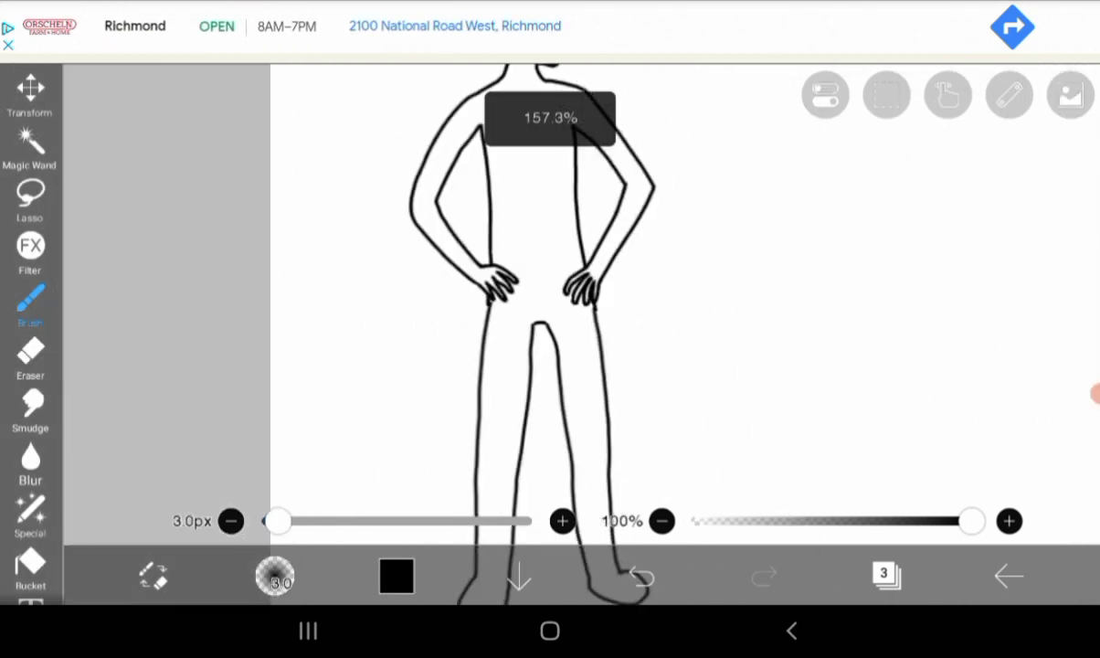
{"action": "left_click", "coordinate": [29, 356]}
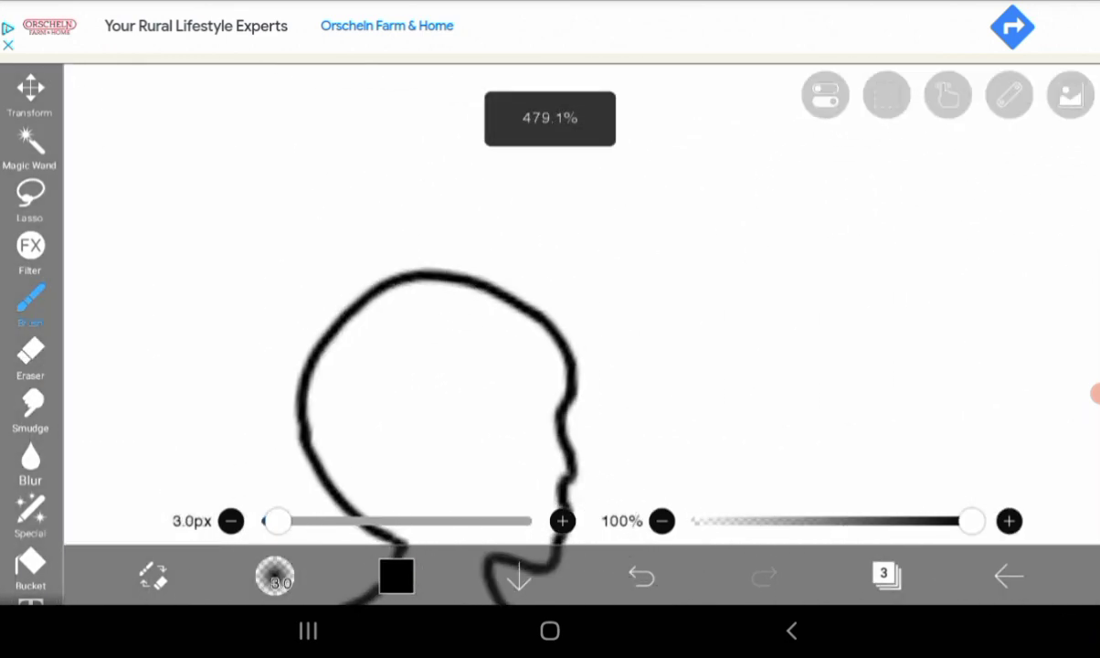
- Draw the spiky hair locks and face profile, undoing one misdrawn stroke
{"action": "left_click", "coordinate": [29, 356]}
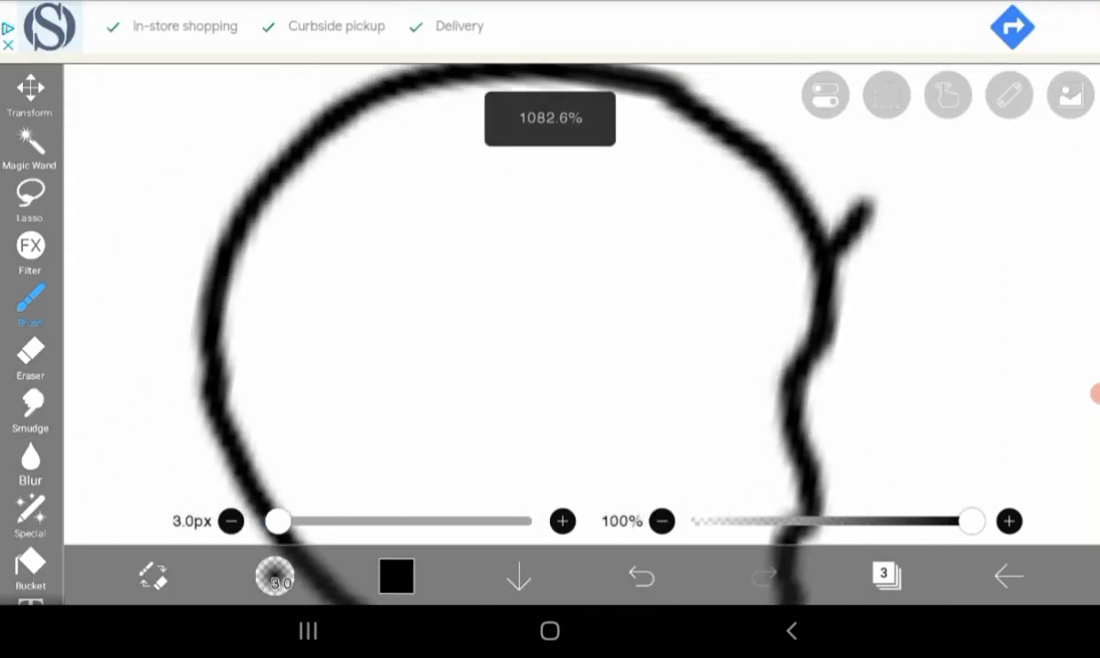
{"action": "left_click", "coordinate": [639, 576]}
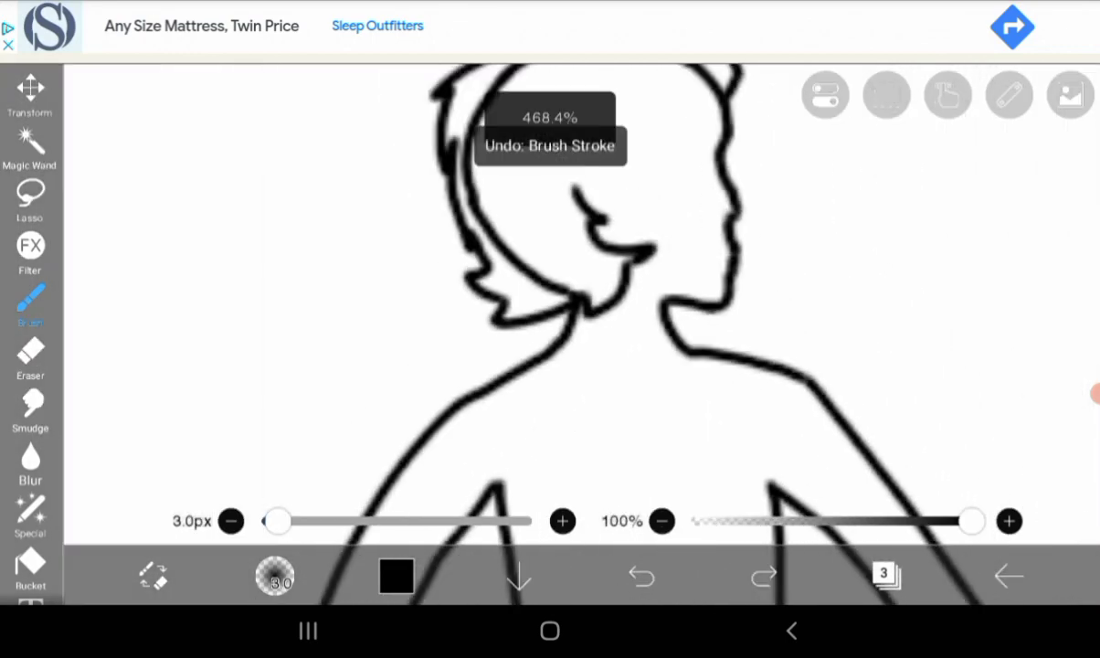
- Ink the ear curl and a small oval eye, then lasso the eye for adjustment
{"action": "left_click", "coordinate": [29, 356]}
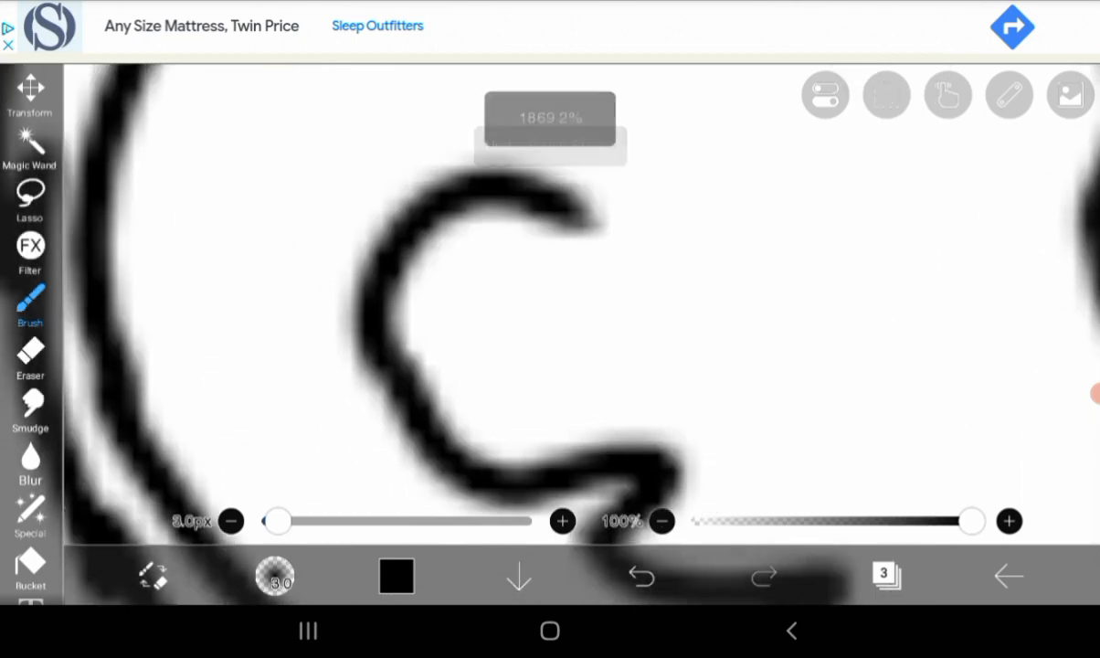
{"action": "left_click", "coordinate": [639, 575]}
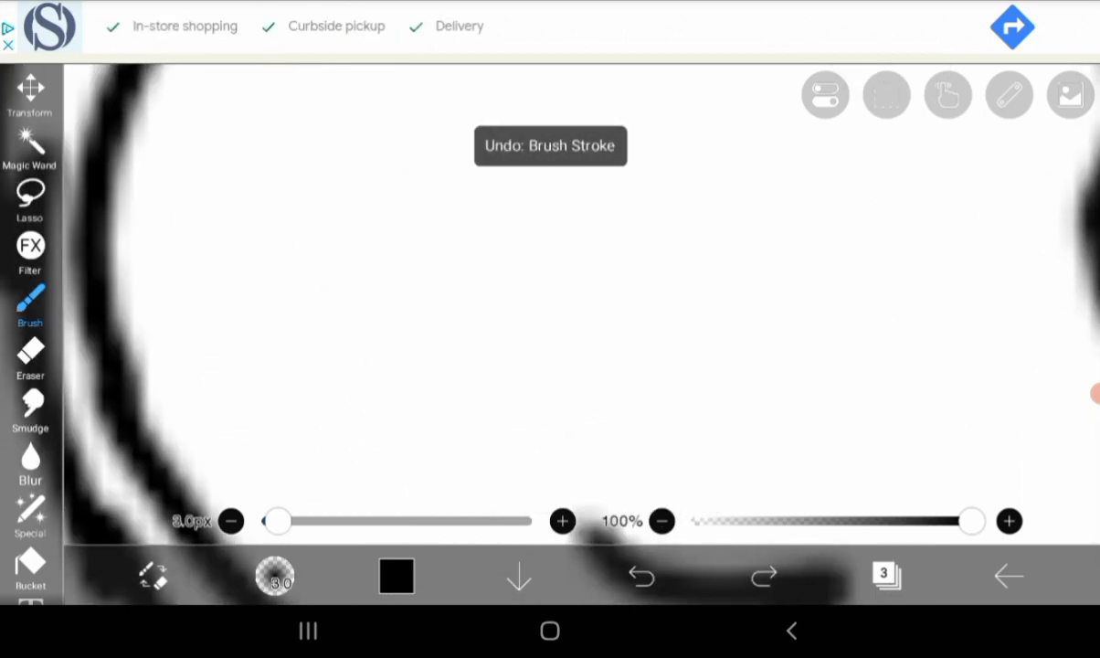
{"action": "left_click", "coordinate": [763, 575]}
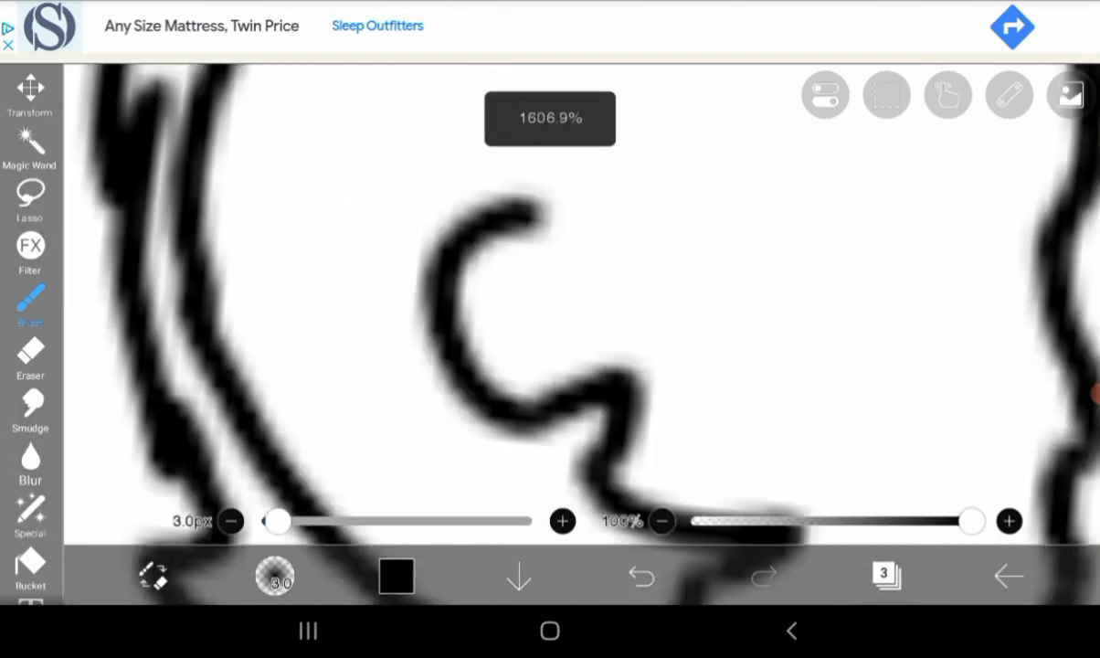
{"action": "left_click", "coordinate": [29, 362]}
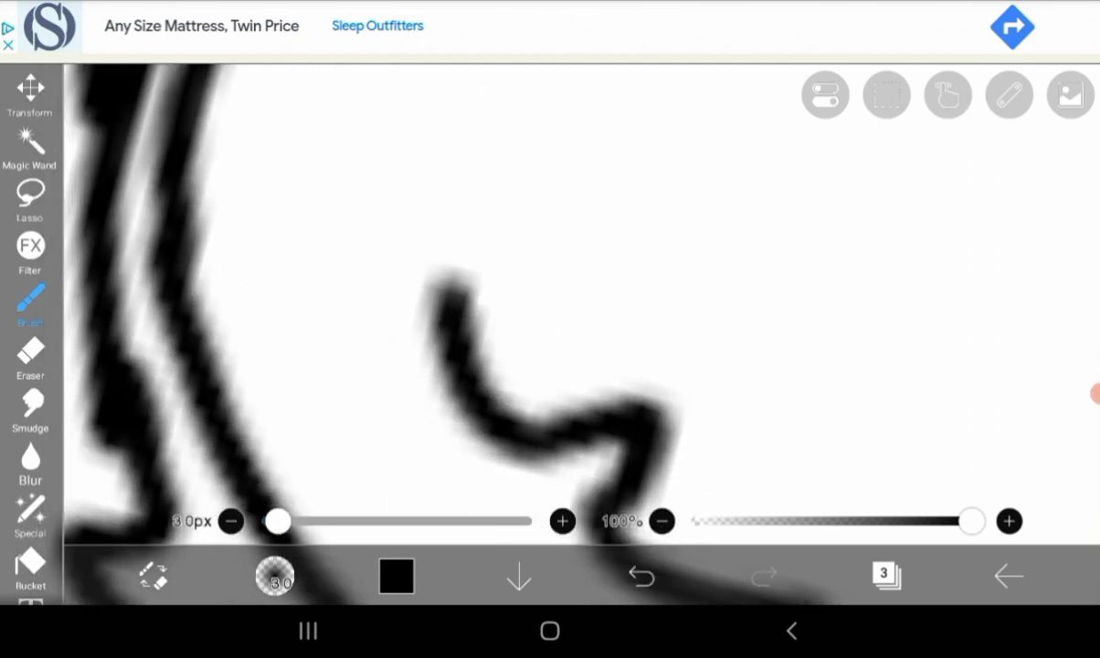
{"action": "left_click", "coordinate": [639, 575]}
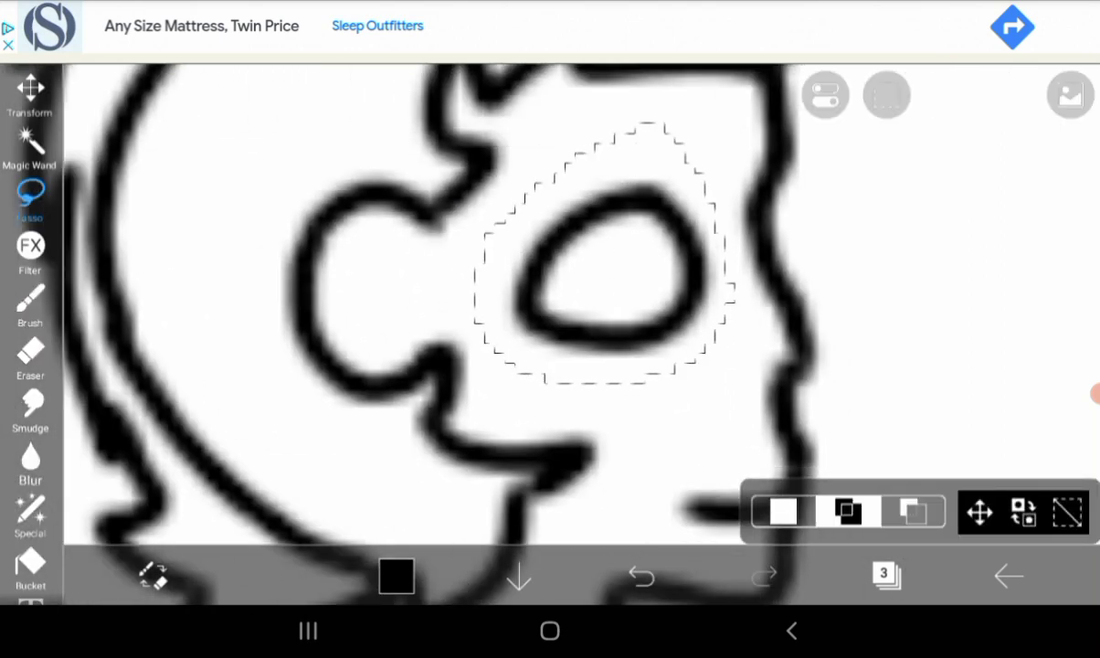
- Deselect and clean the face lines so hair, eye, ear and a small smile read clearly
{"action": "left_click", "coordinate": [30, 95]}
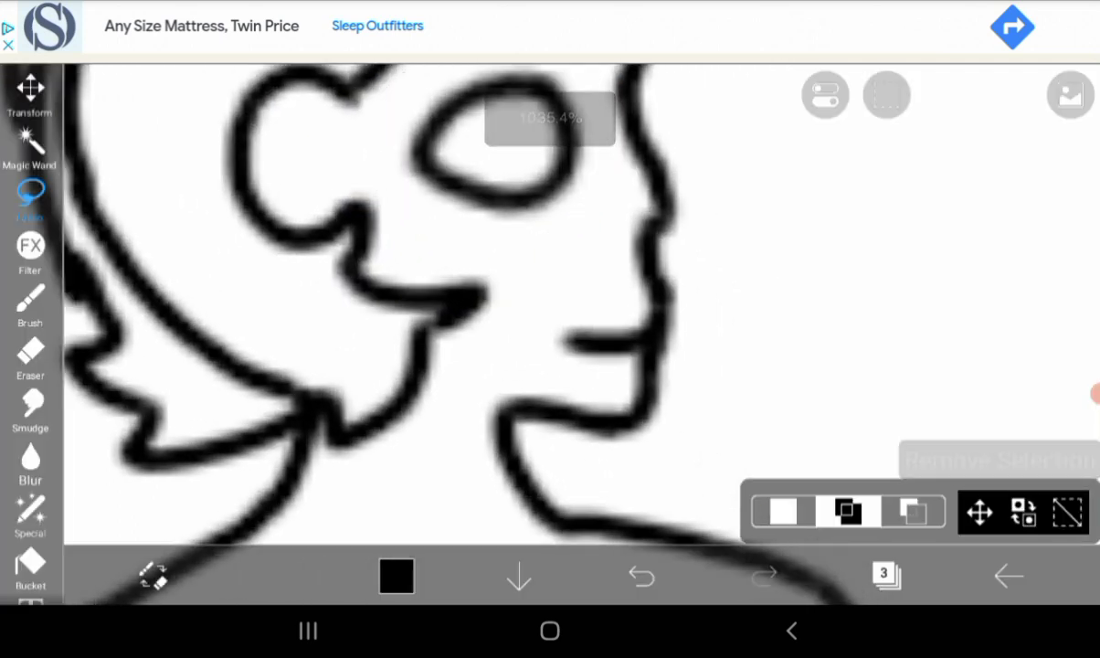
{"action": "left_click", "coordinate": [29, 356]}
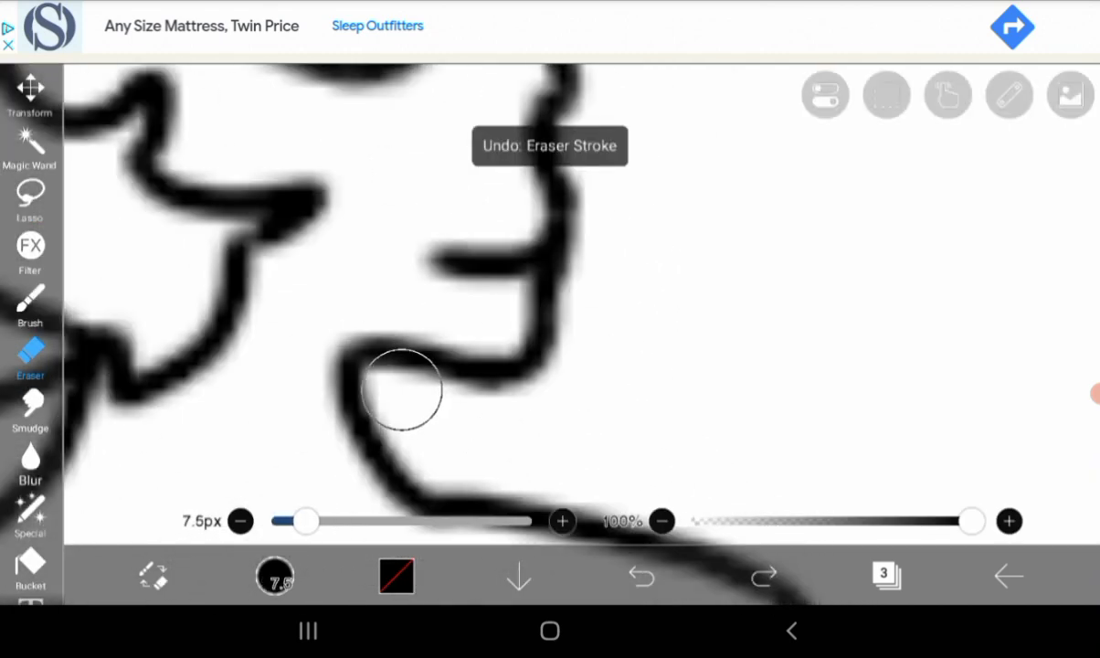
{"action": "left_click", "coordinate": [29, 307]}
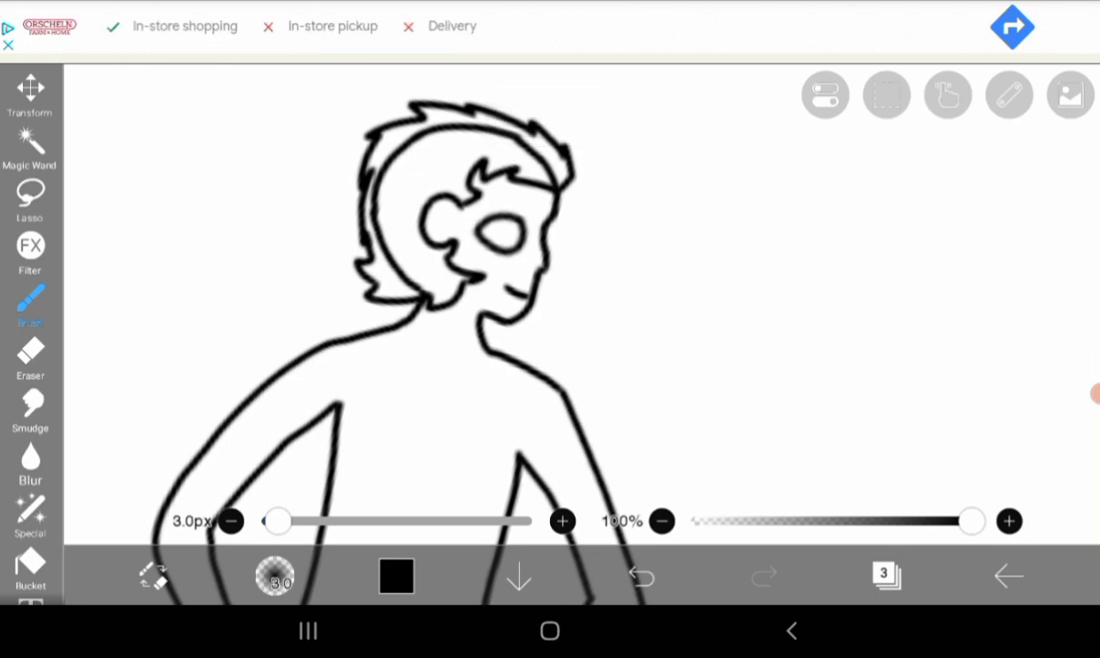
{"action": "left_click", "coordinate": [29, 357]}
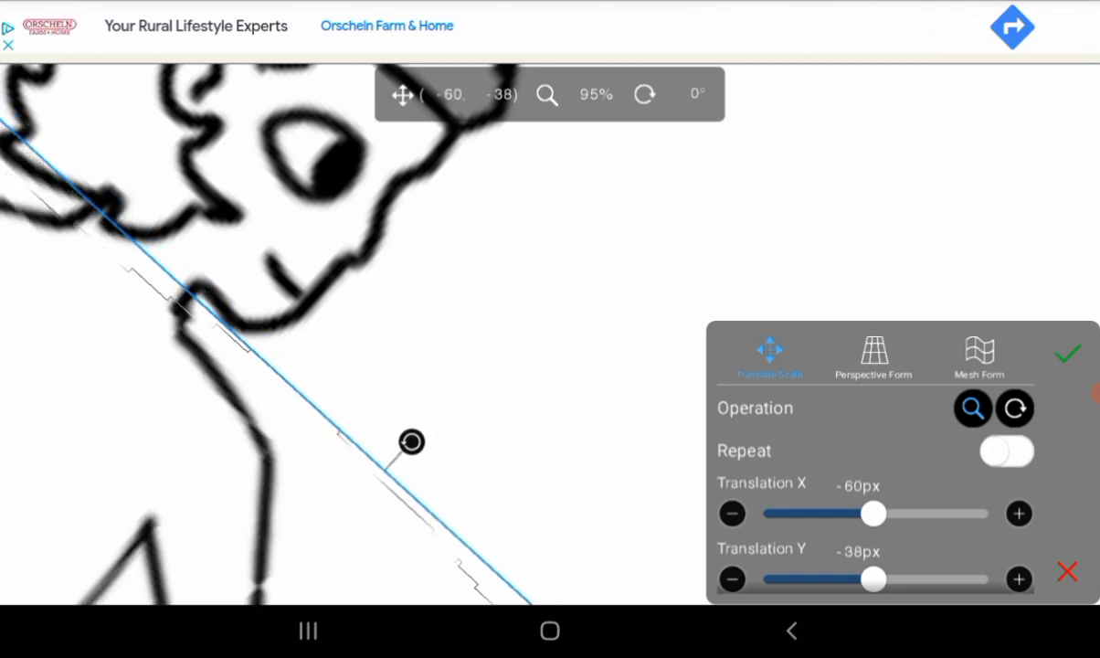
- Apply the facial feature's new position and continue touching up the jaw and neck lines
{"action": "left_click_drag", "start_coordinate": [413, 442], "coordinate": [413, 447]}
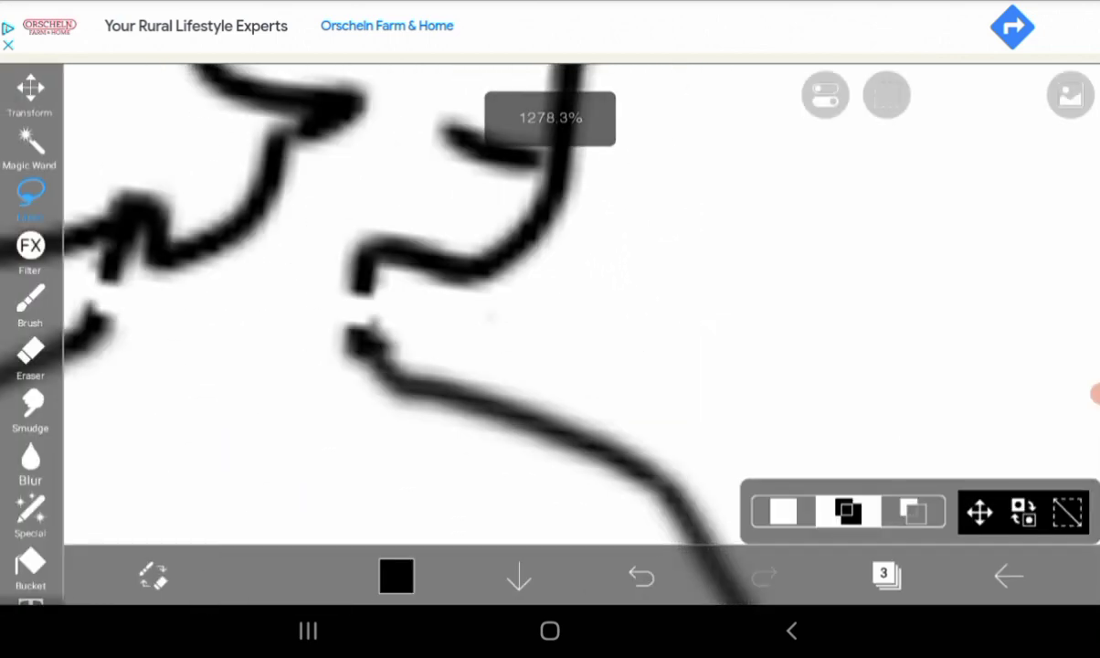
- Lasso the whole hands-on-hips figure and scale it down toward the upper left of the canvas
{"action": "left_click", "coordinate": [29, 307]}
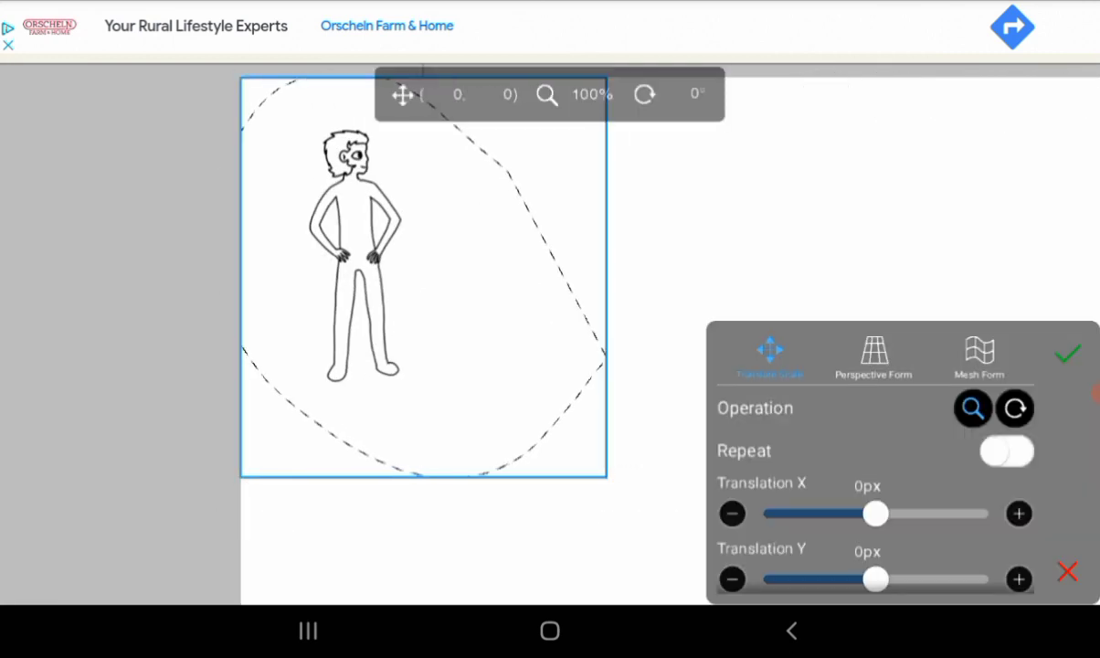
{"action": "left_click", "coordinate": [1066, 354]}
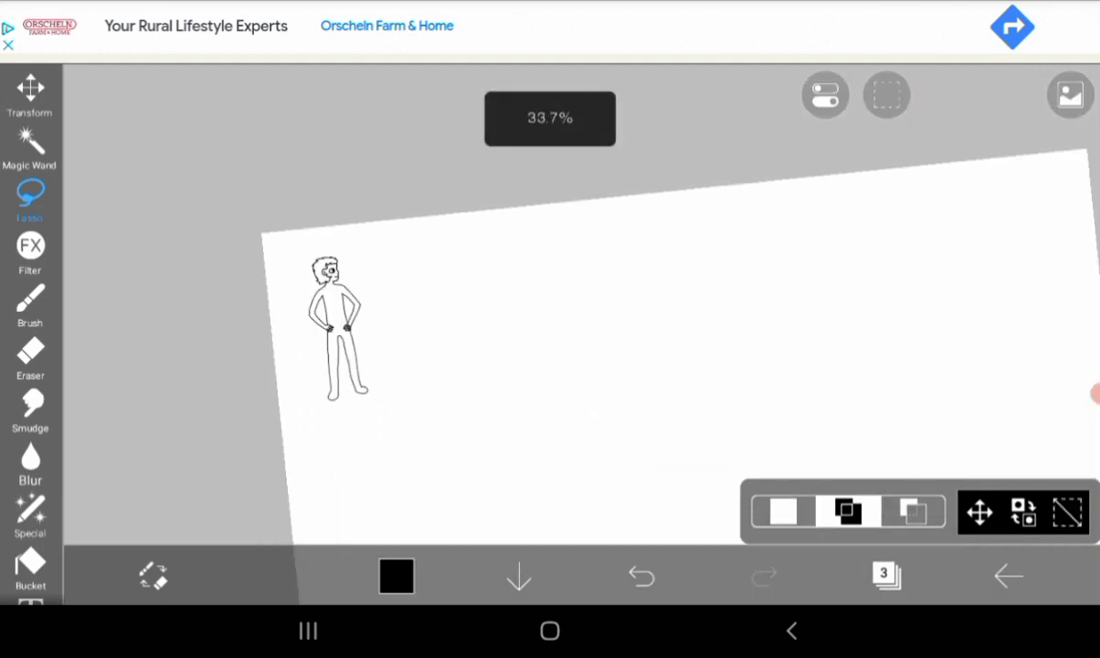